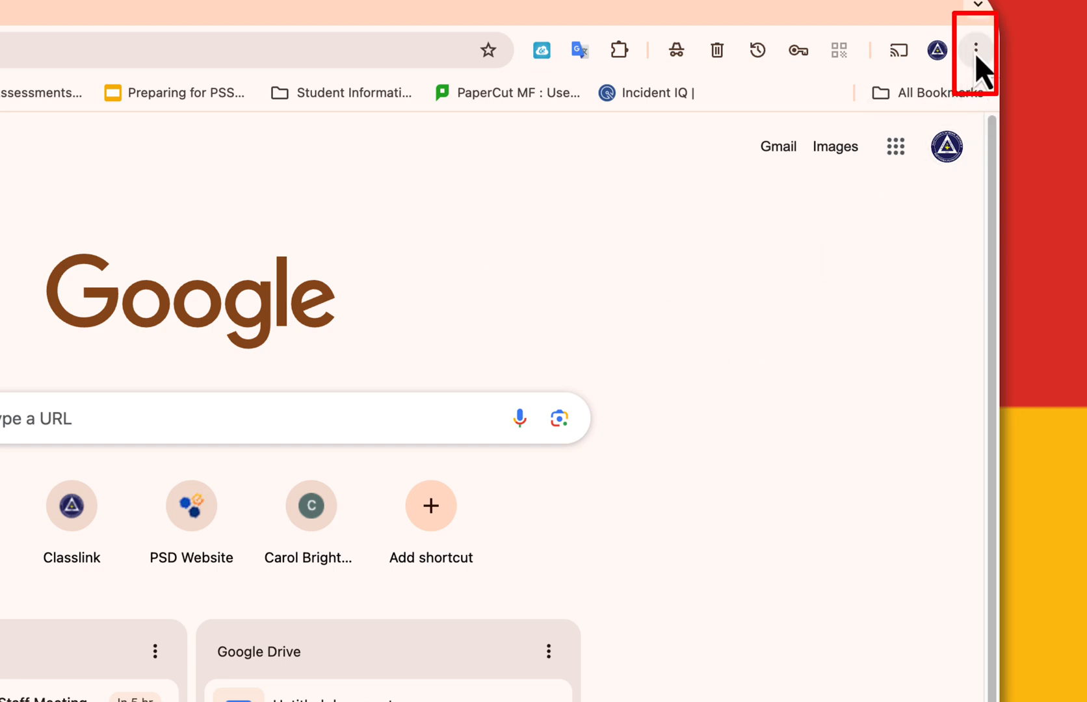
- Reach the Chrome Web Store through the Chrome menu's Extensions > Visit Chrome Web Store
click(975, 50)
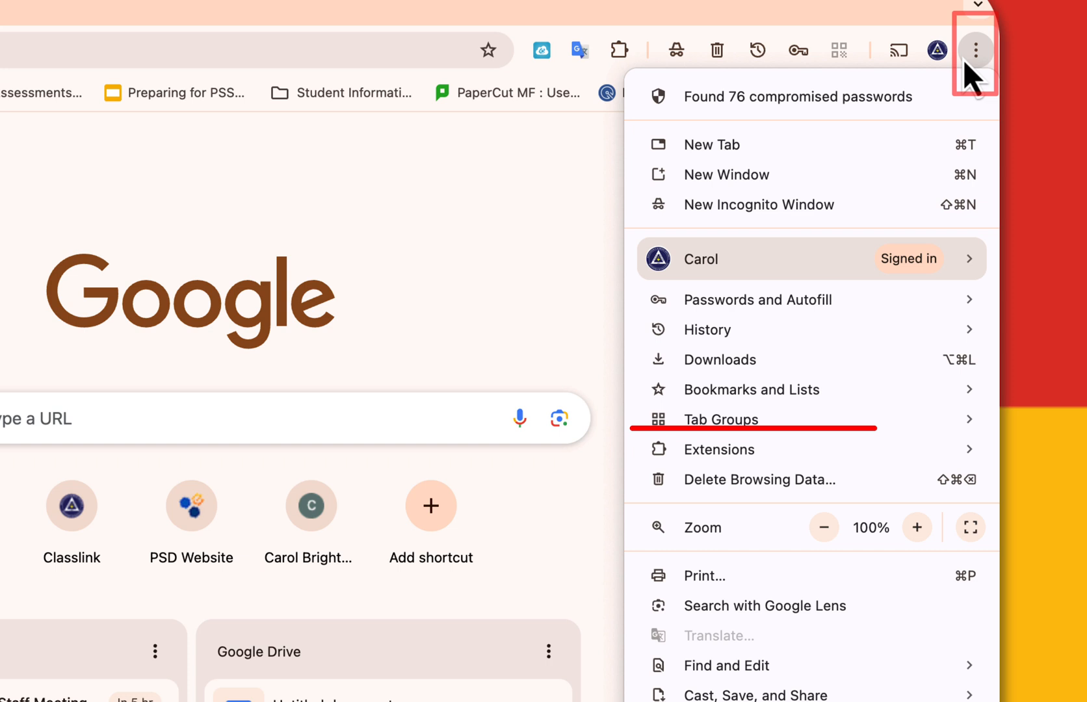
click(721, 449)
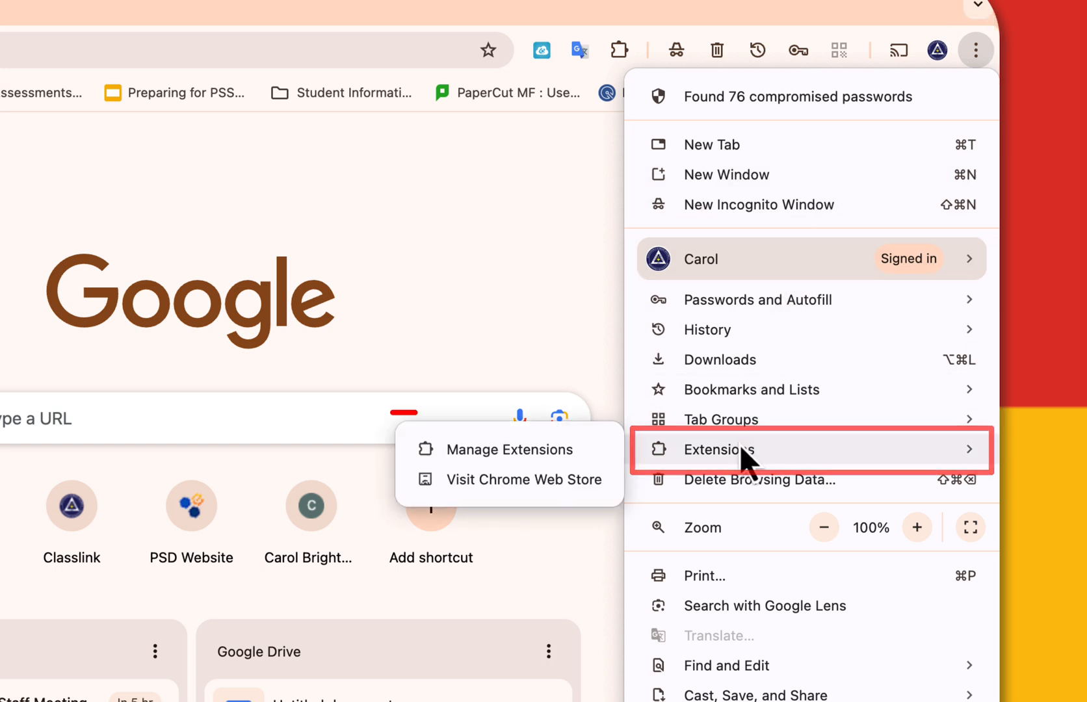
mouse_move(526, 480)
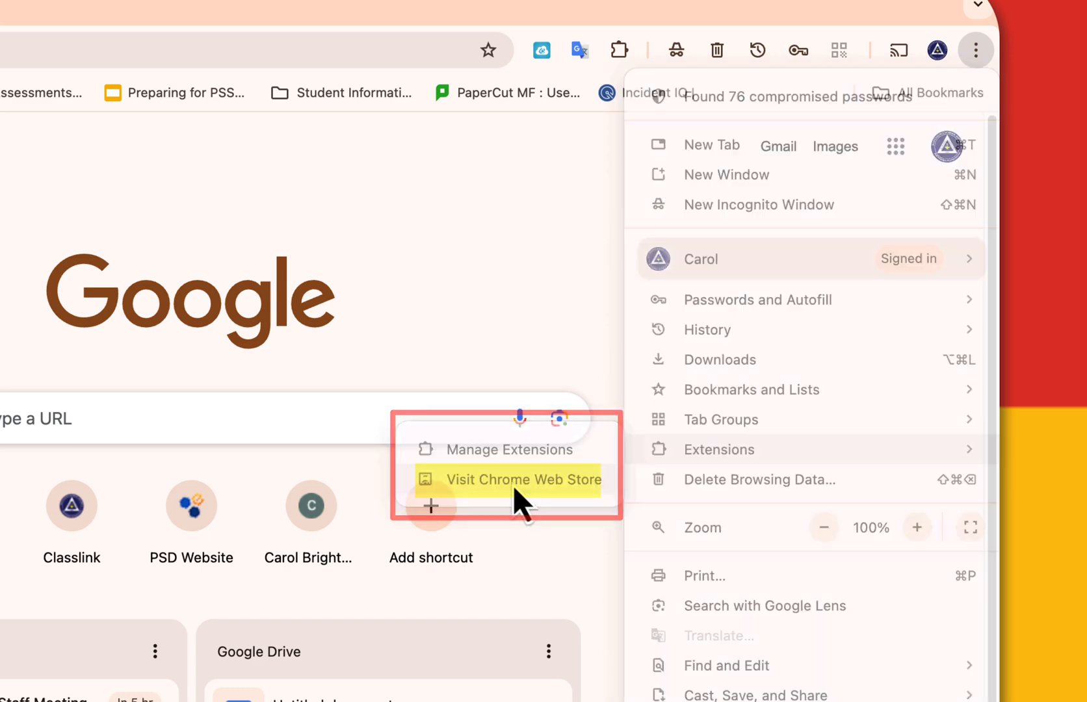
click(523, 478)
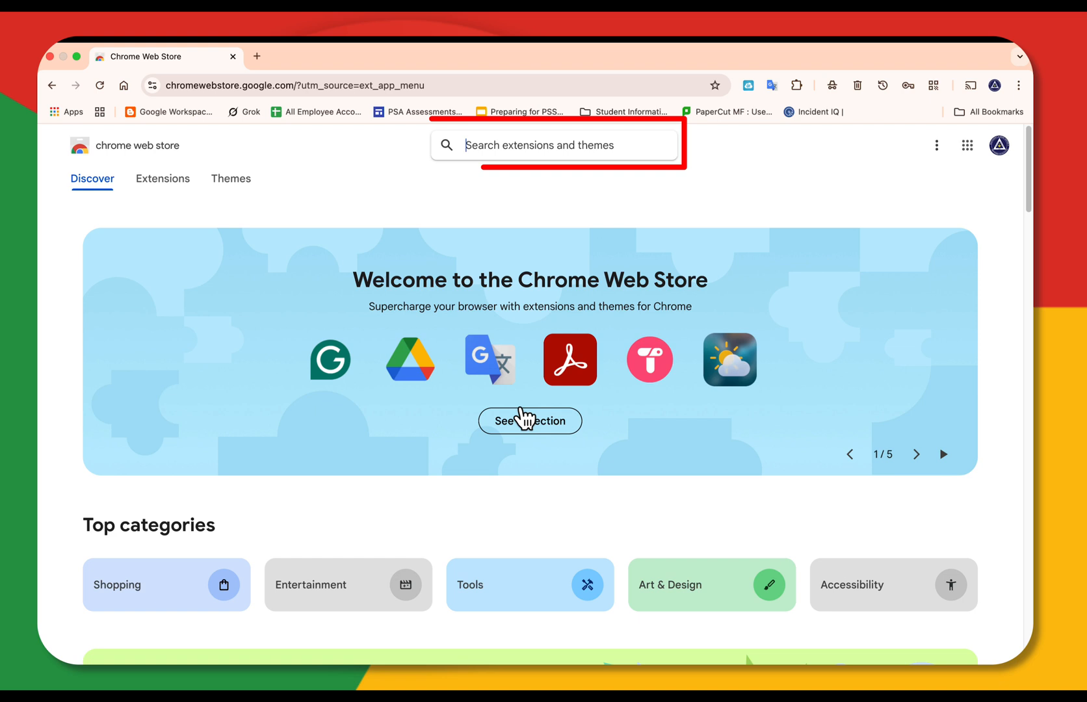
- Browse the Discover page and open Grammarly from the welcome banner
scroll(down, 3)
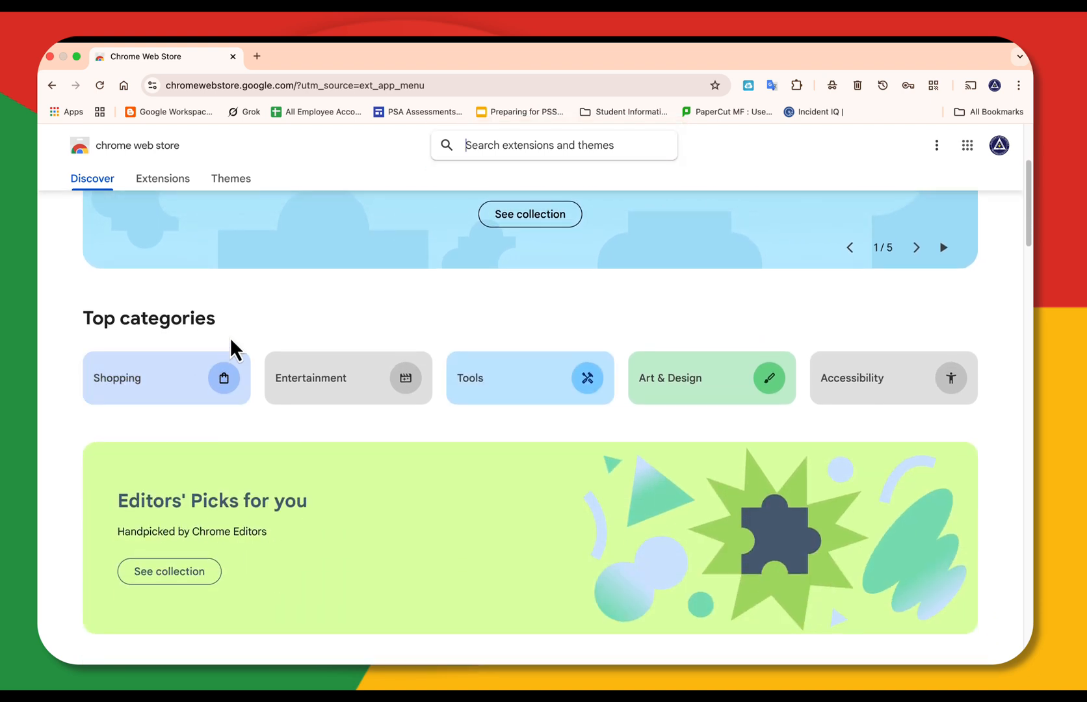
mouse_move(557, 460)
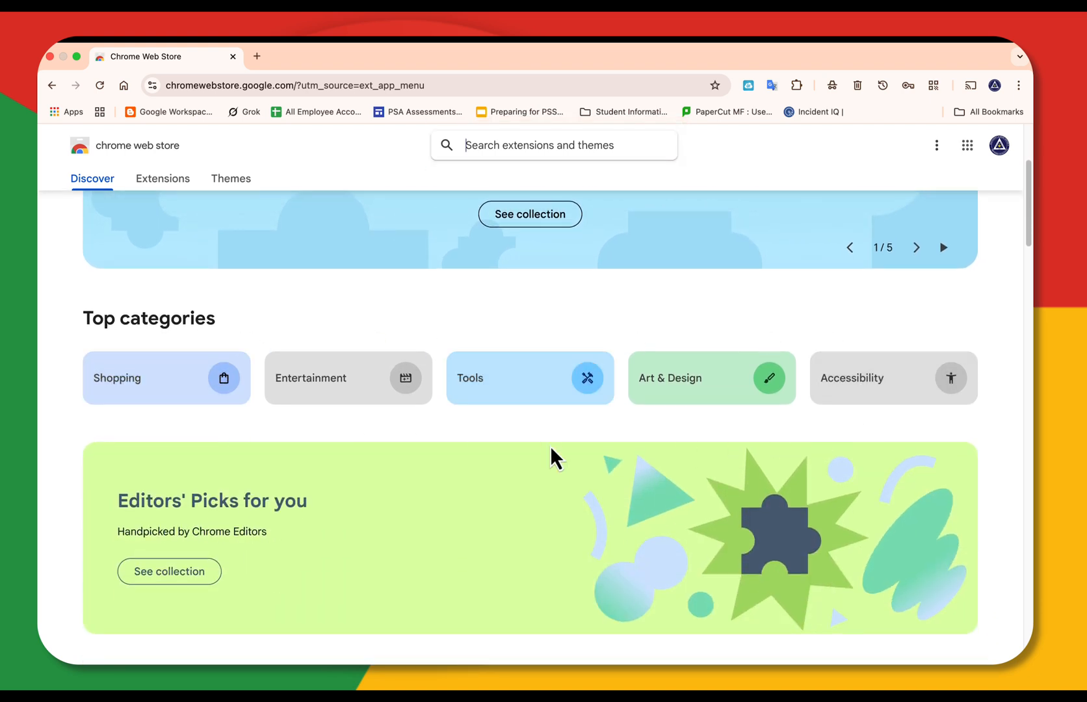
scroll(down, 3)
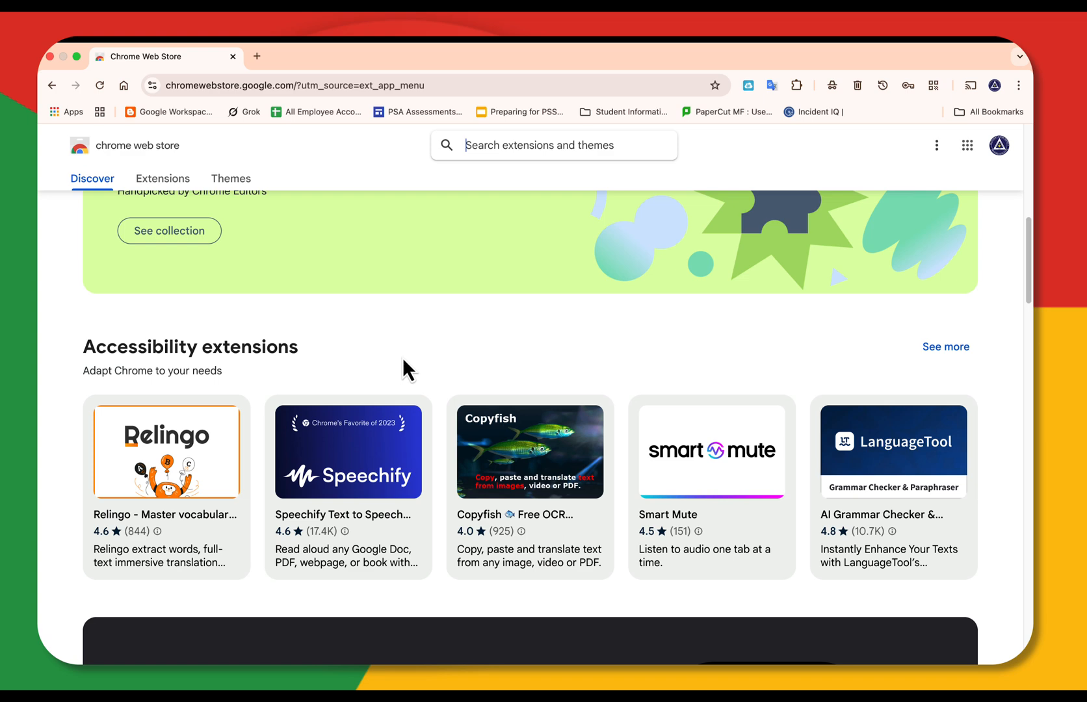
scroll(up, 3)
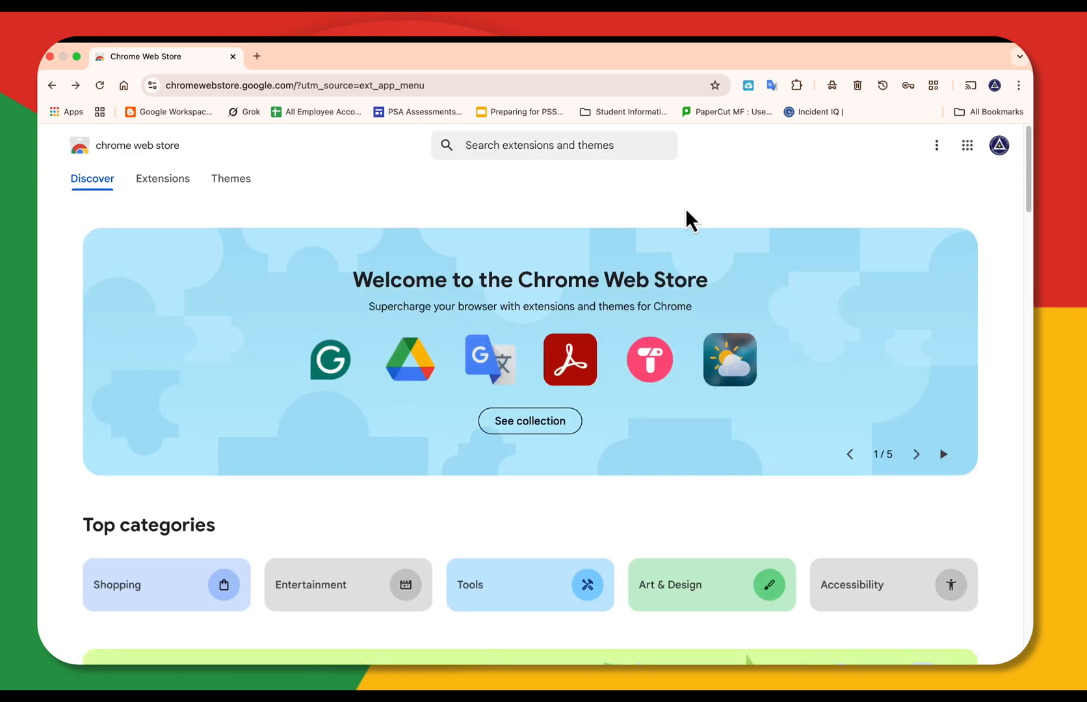
click(553, 145)
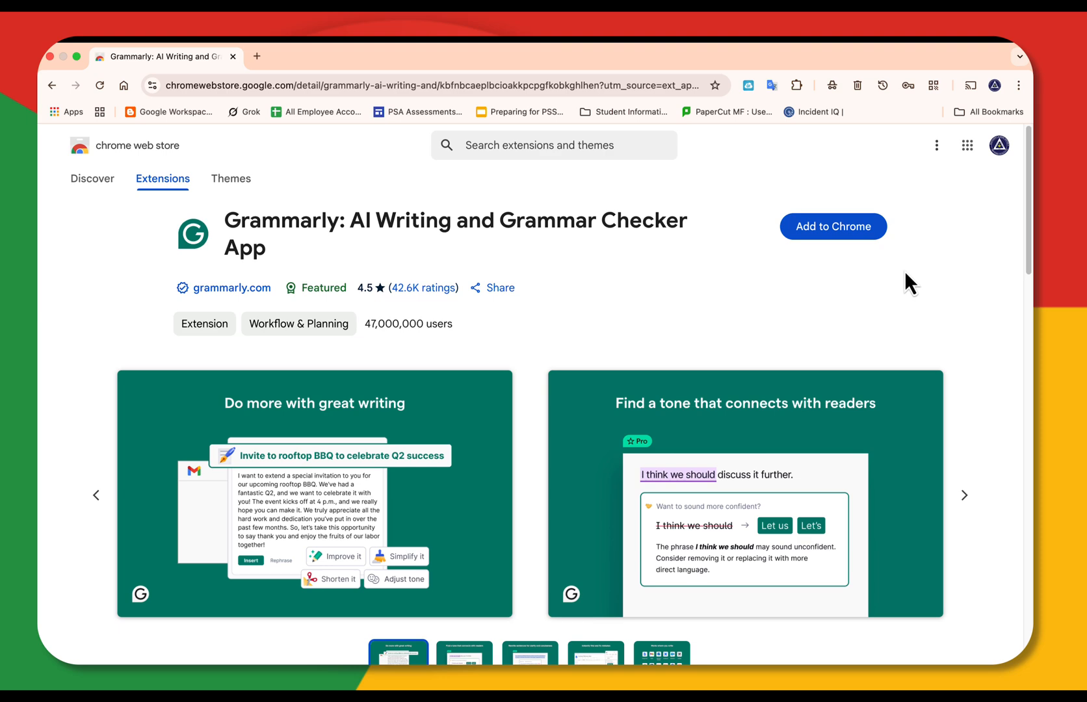
mouse_move(841, 244)
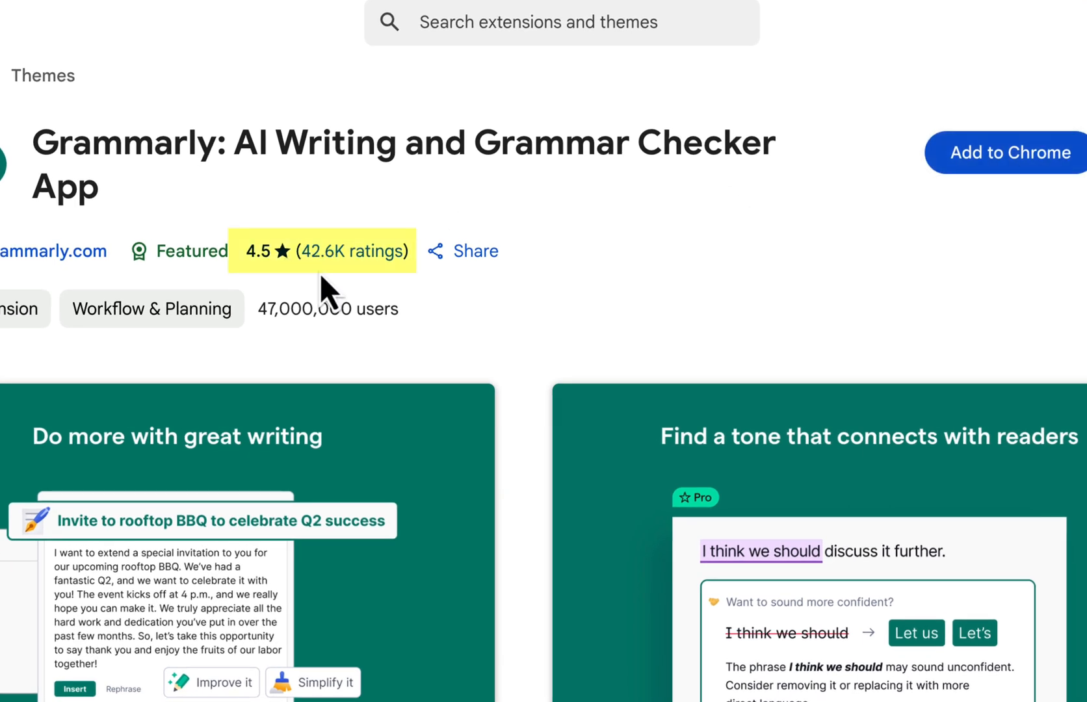
- Check Grammarly's 4.5 rating and reviews, then add the extension to Chrome
scroll(down, 3)
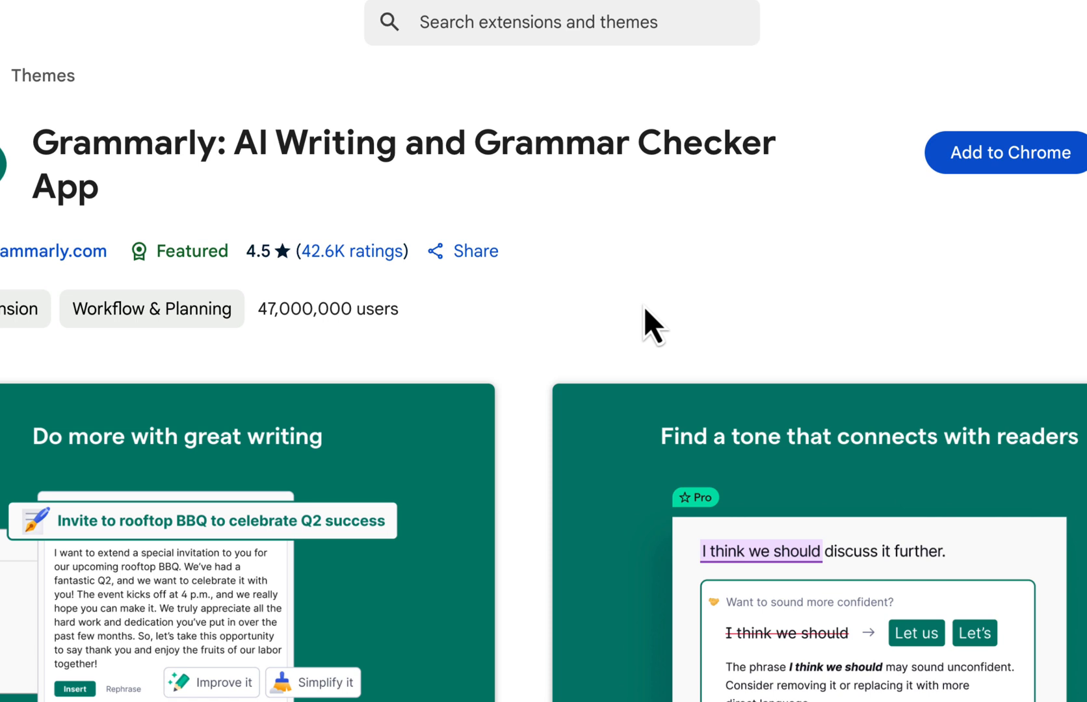
double_click(327, 310)
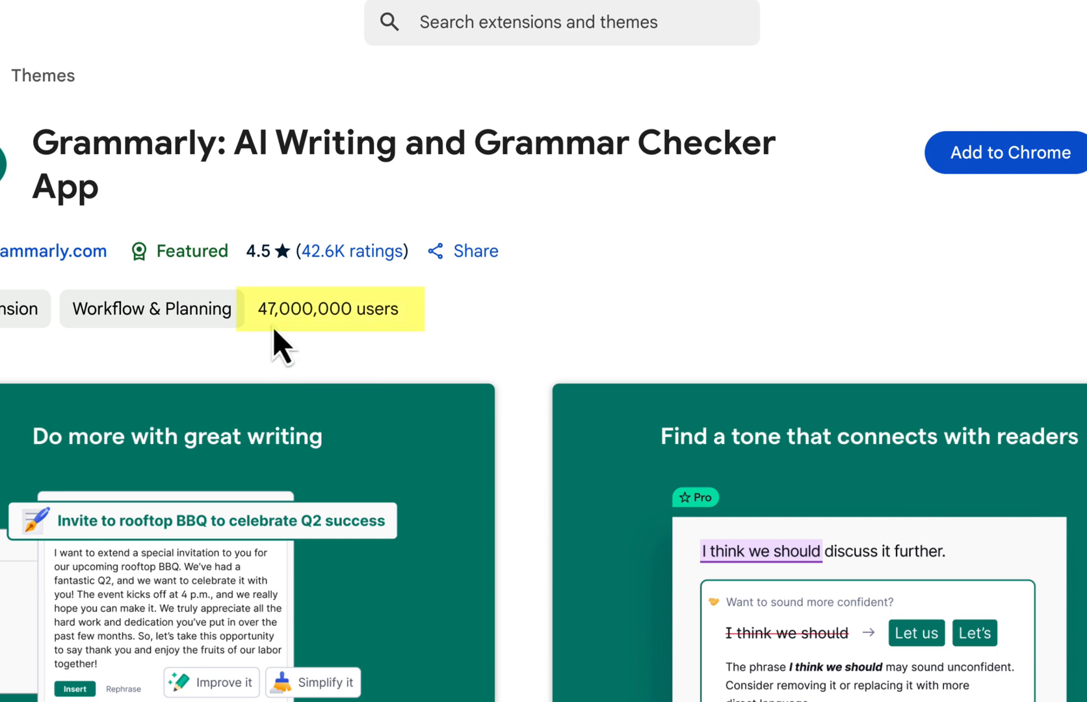
mouse_move(283, 281)
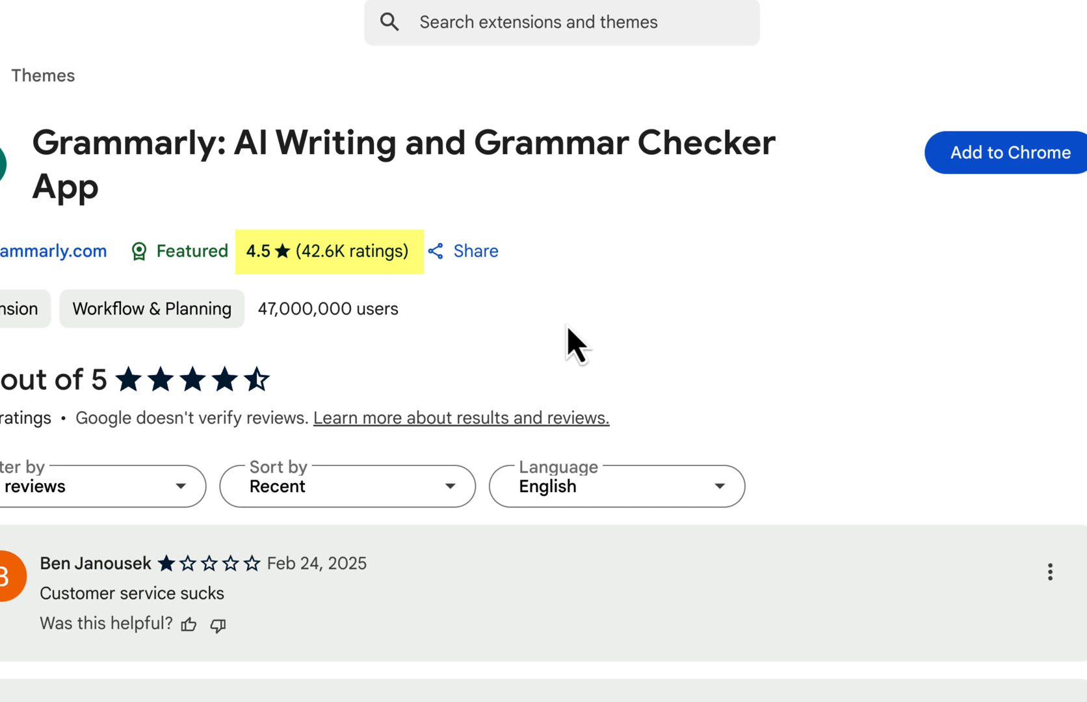
mouse_move(728, 322)
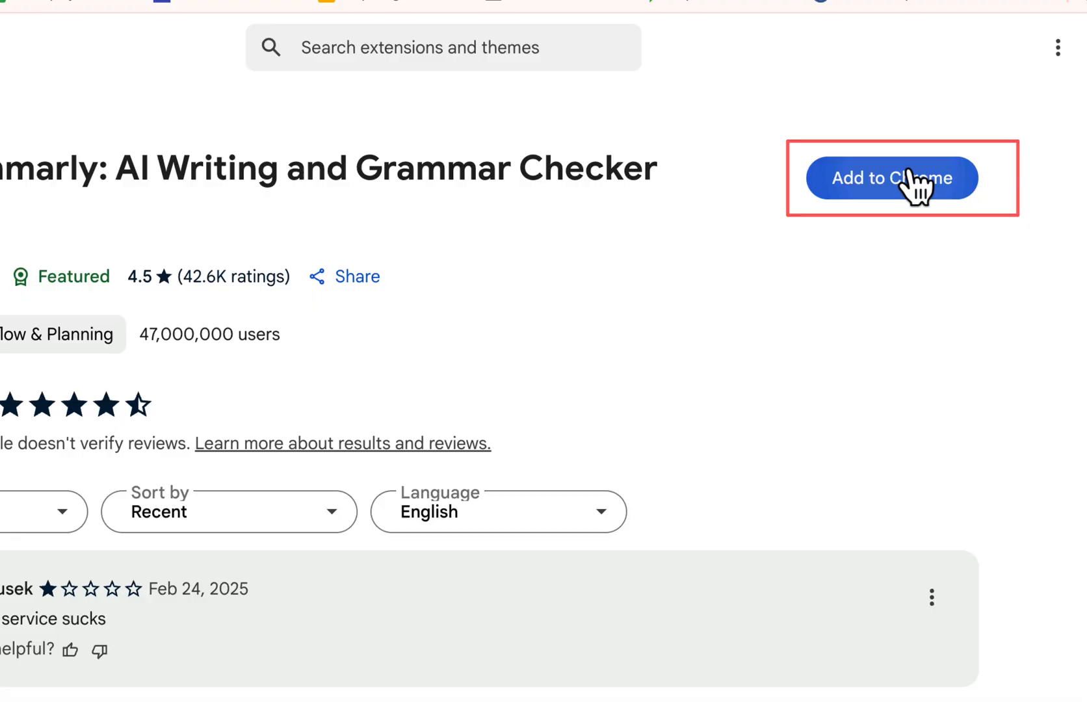
click(892, 176)
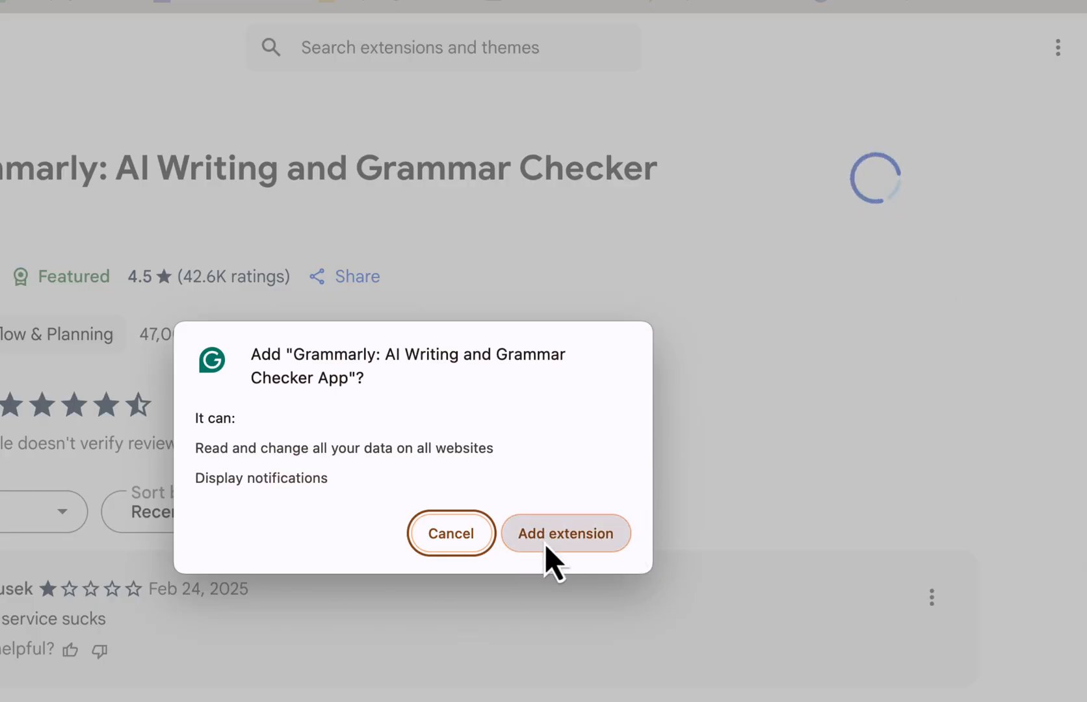
click(566, 533)
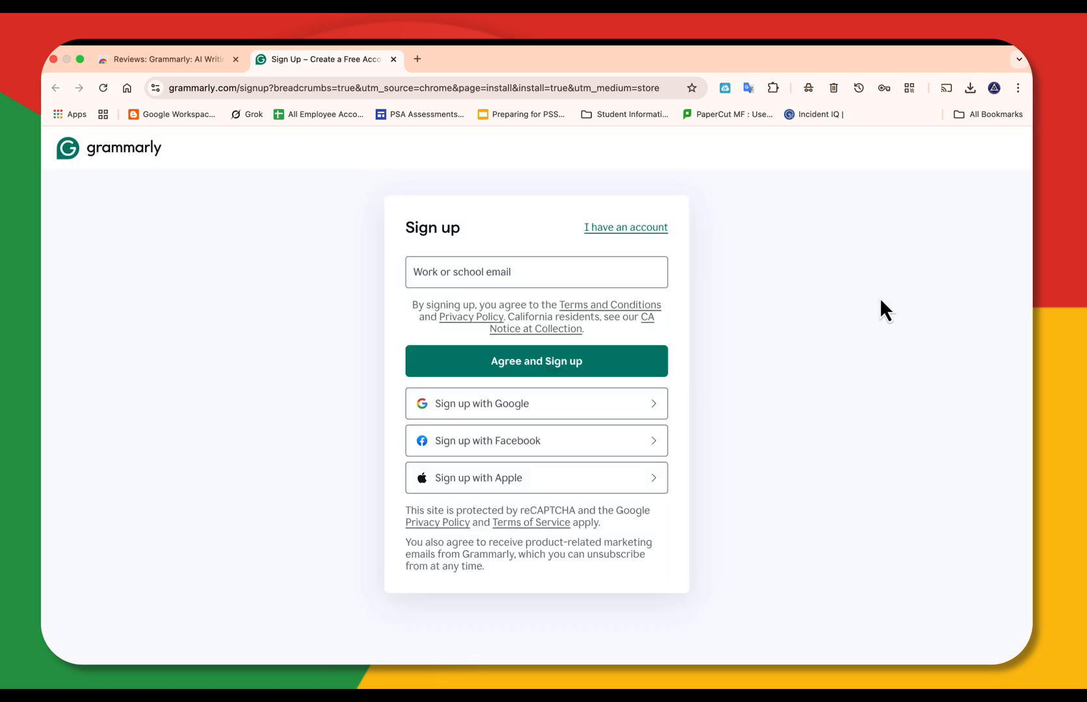
mouse_move(862, 281)
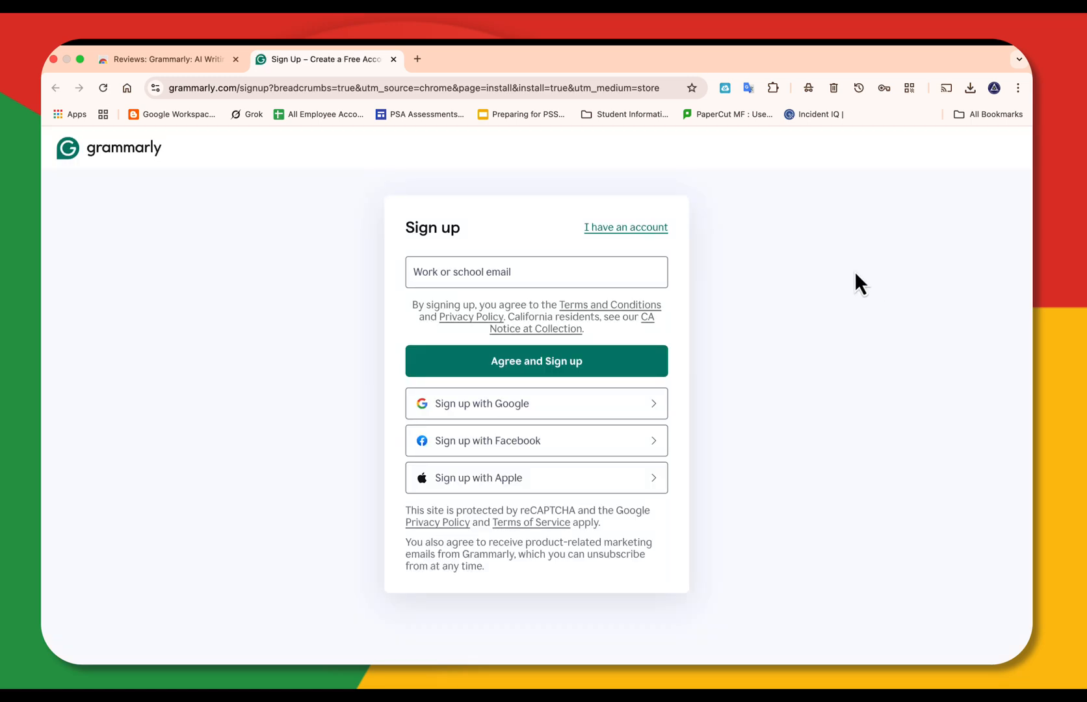
- Sign up for Grammarly with the Google account and dismiss the 'Let's get to know each other' questionnaire
click(536, 404)
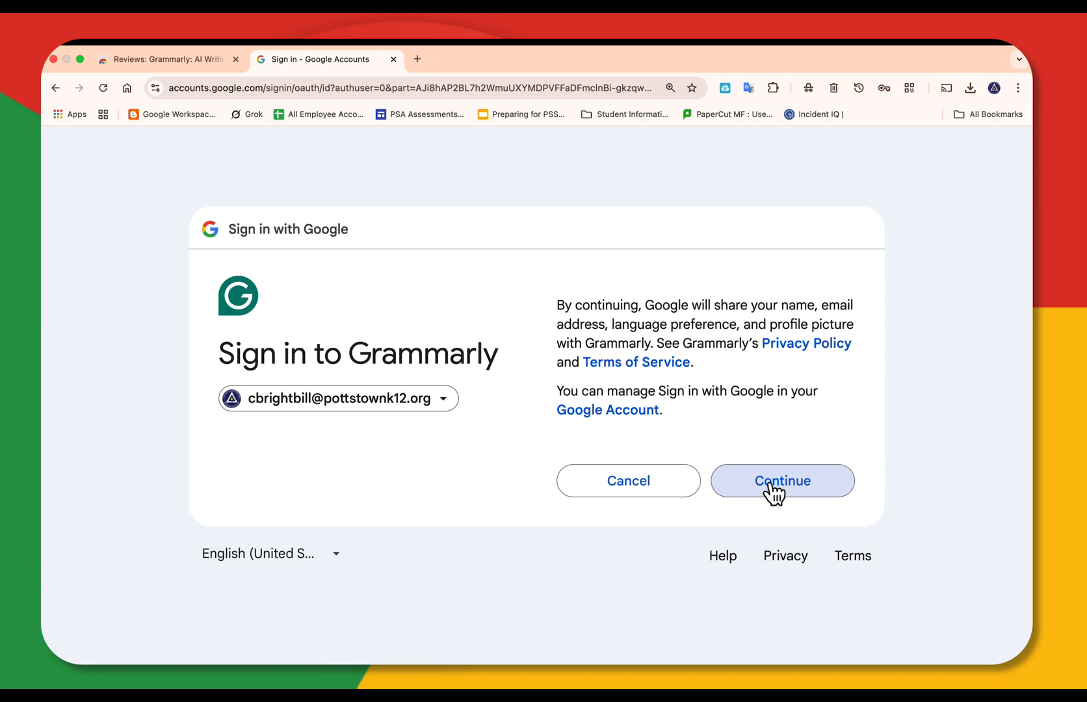
click(782, 480)
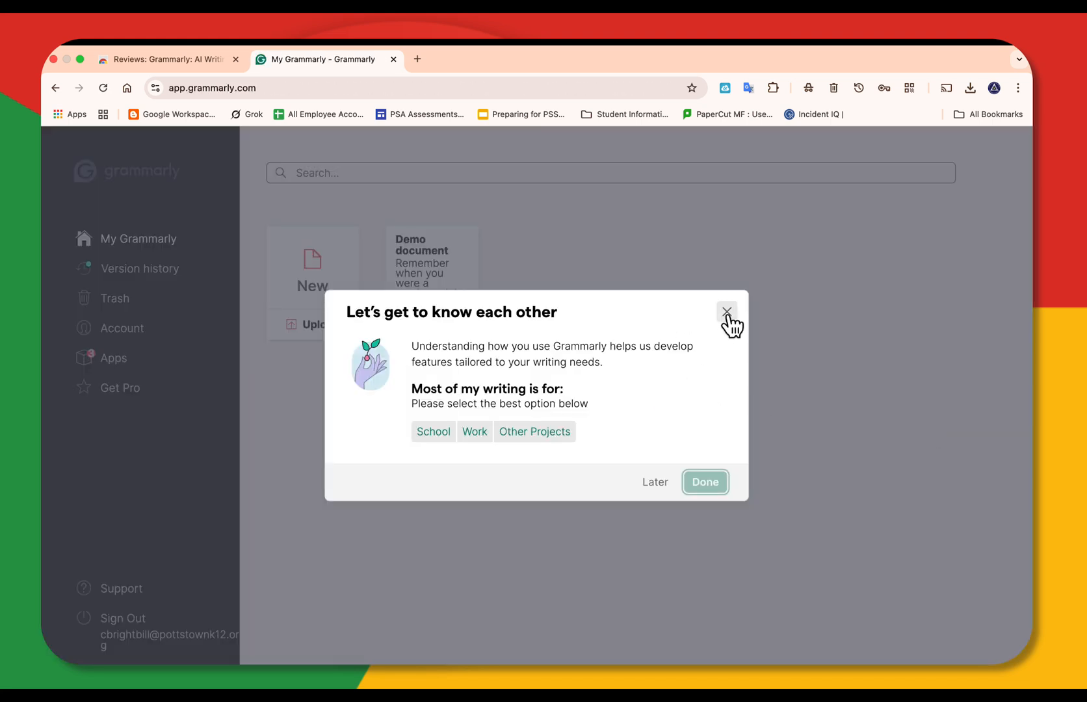
click(727, 312)
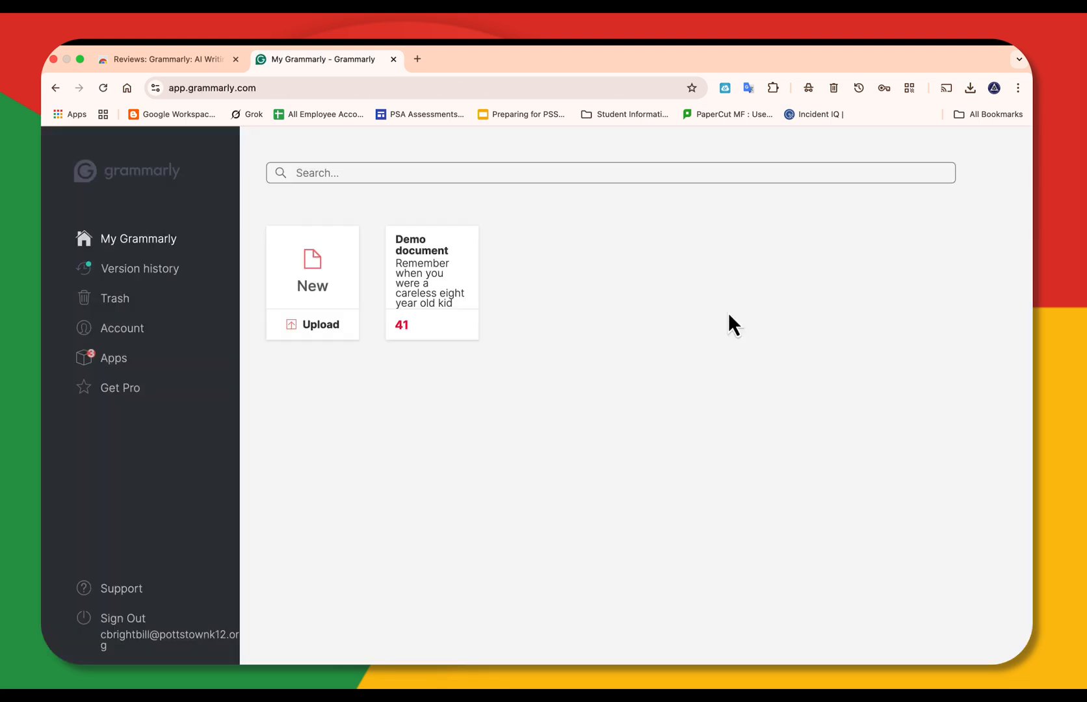
mouse_move(626, 141)
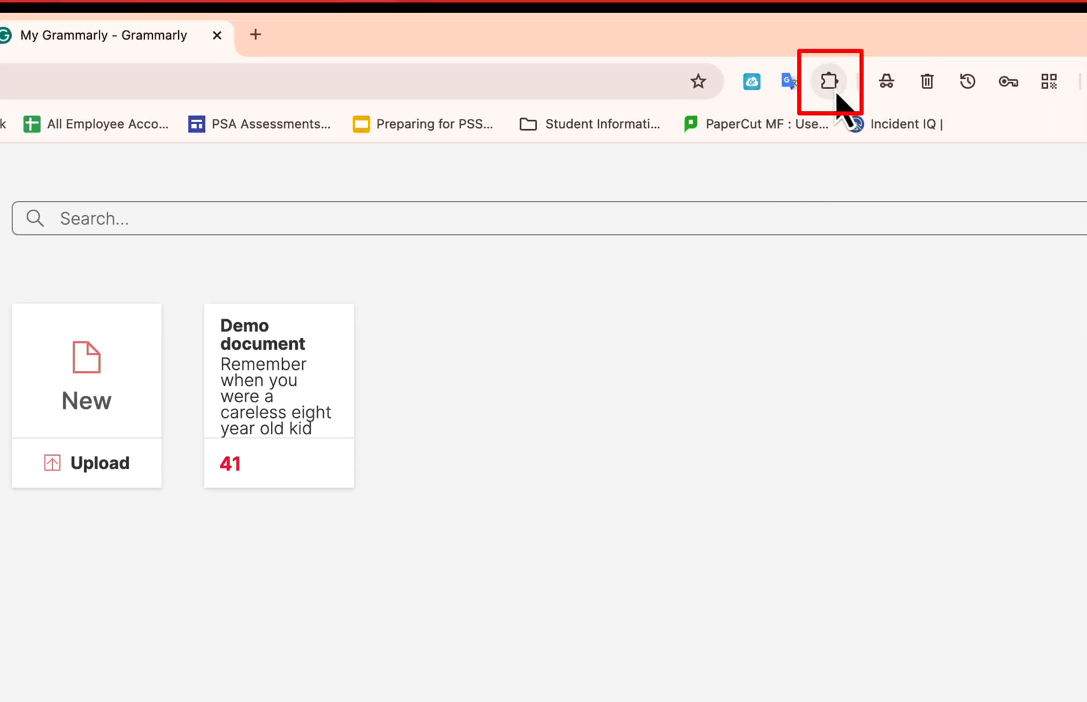
- Show the installed extensions list and Grammarly's more-options menu
click(828, 80)
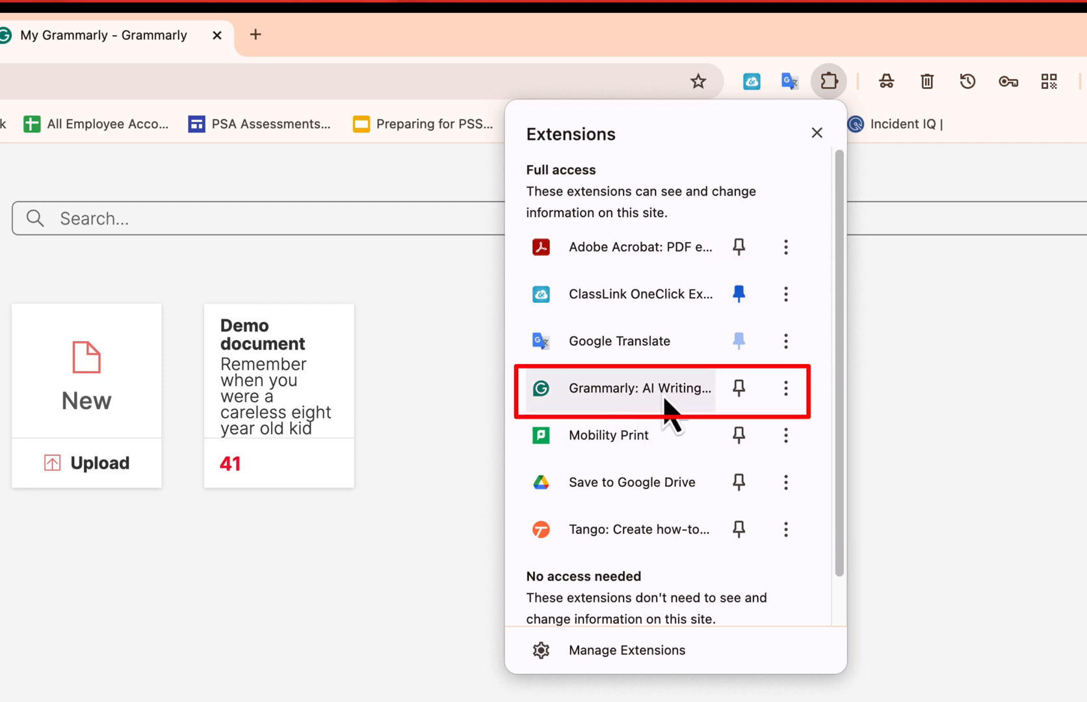
mouse_move(785, 389)
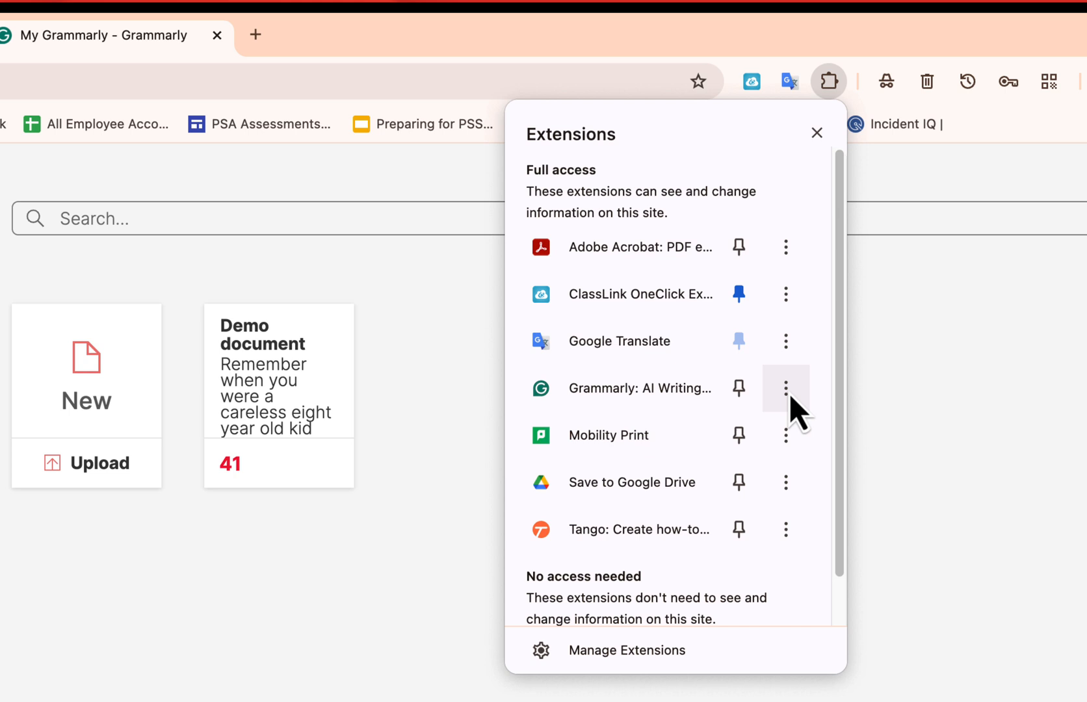
click(787, 389)
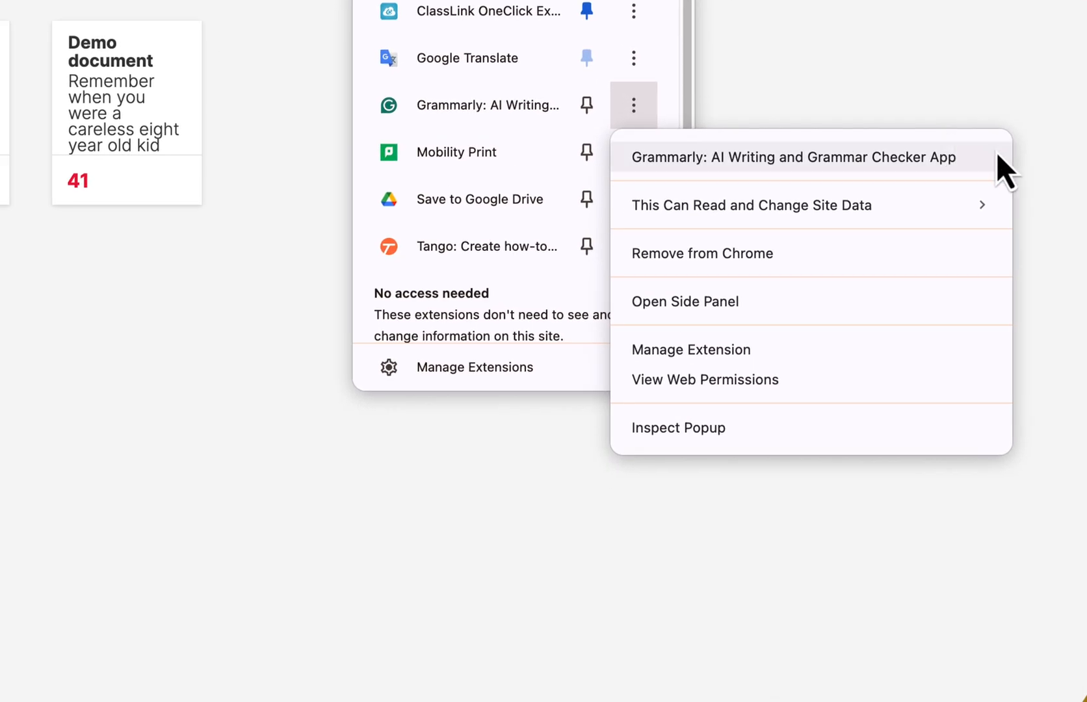
mouse_move(848, 271)
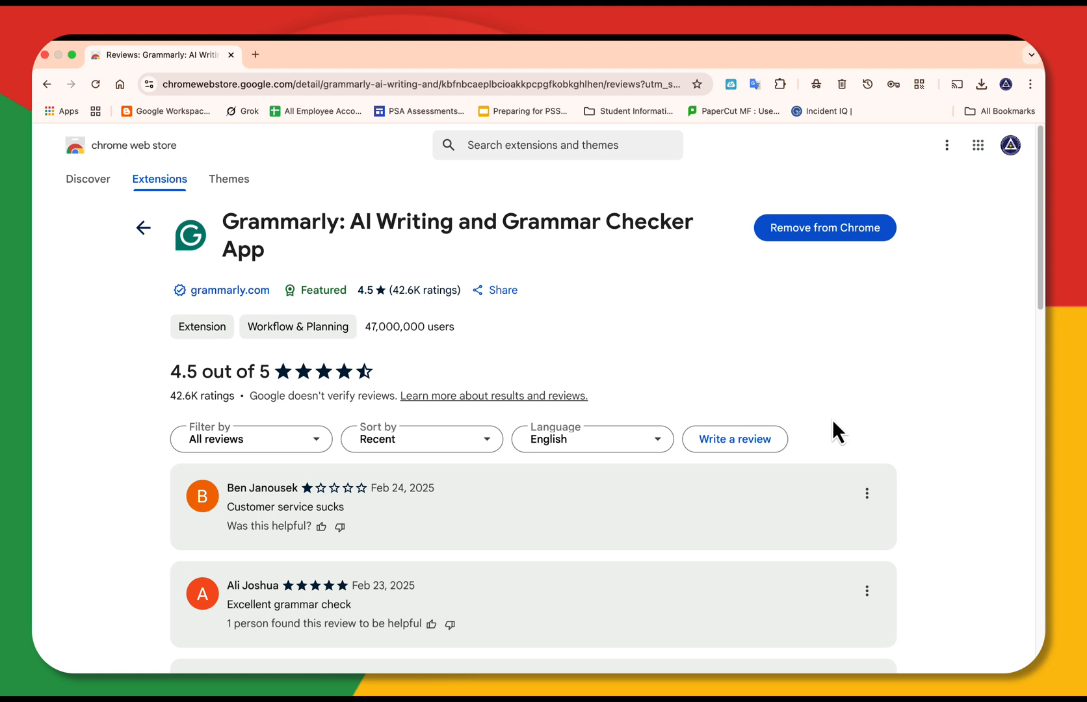
mouse_move(906, 504)
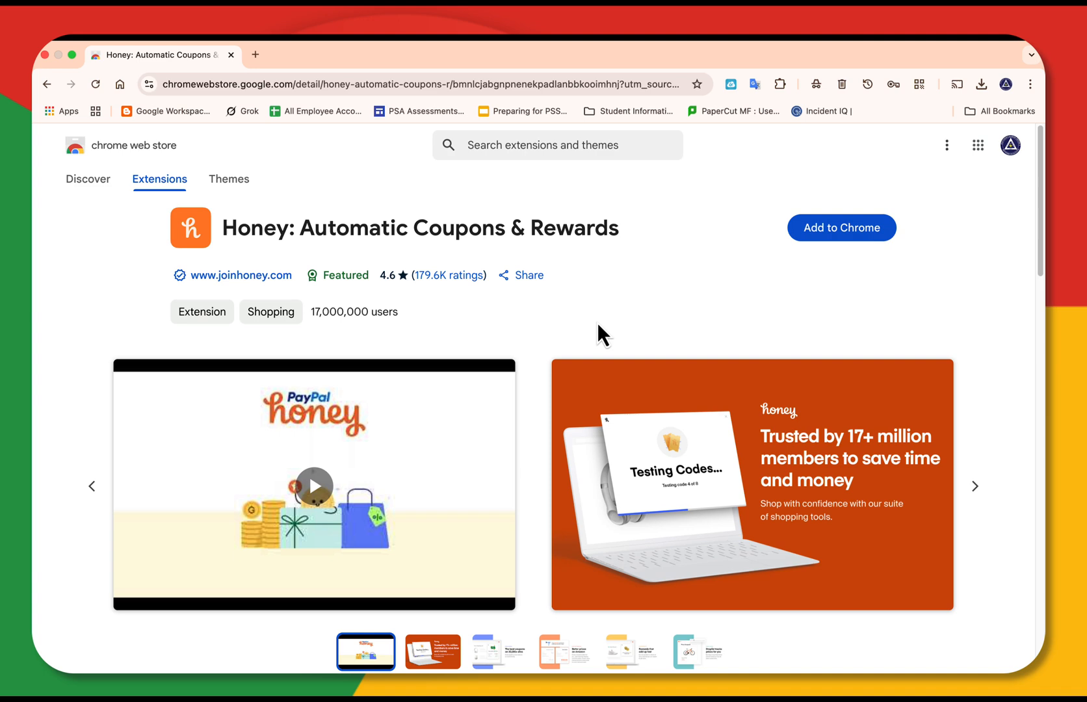
- Search 'One' to view OneNote Web Clipper, then search 'Mon' for Momentum
click(556, 145)
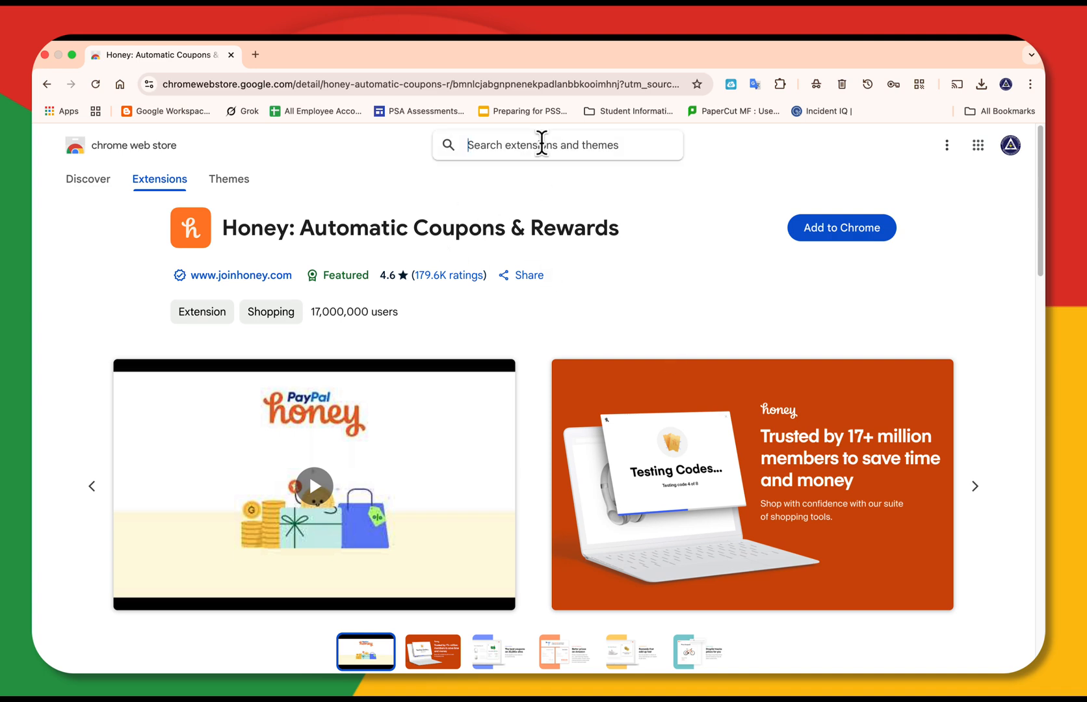
text(One)
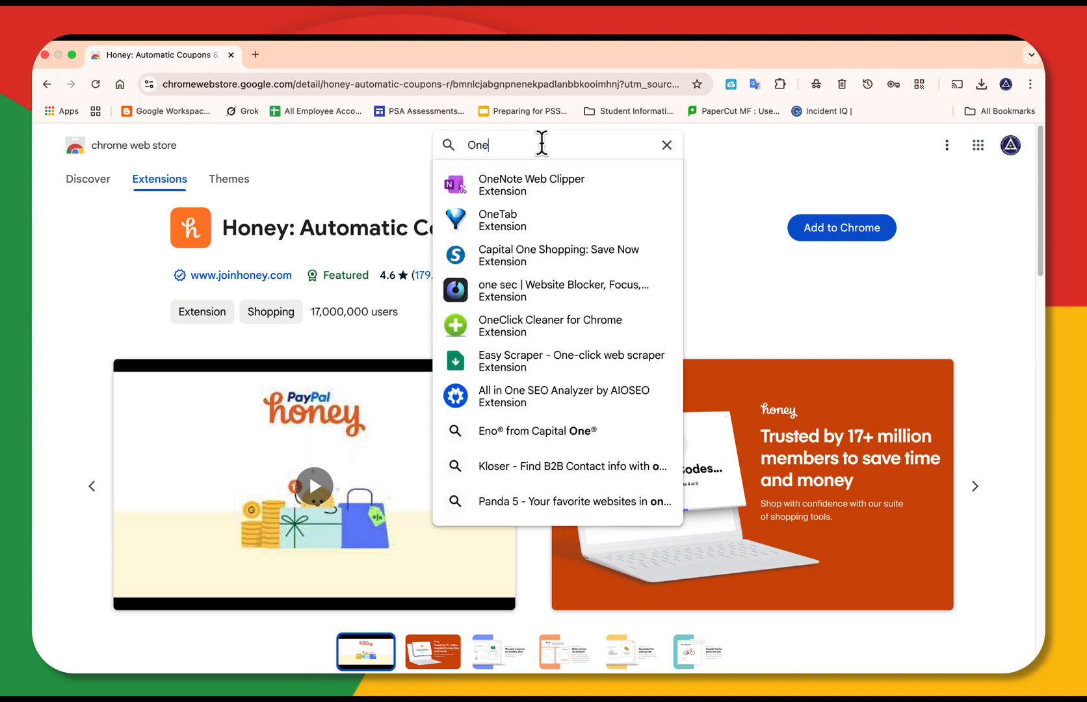
click(531, 185)
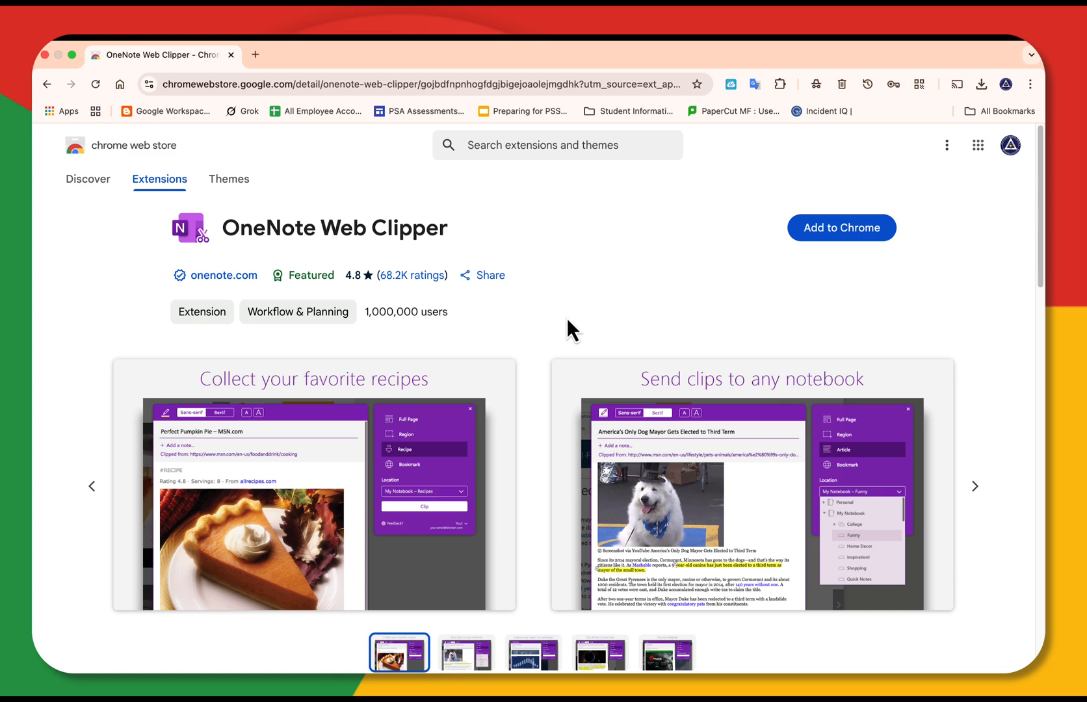
click(556, 144)
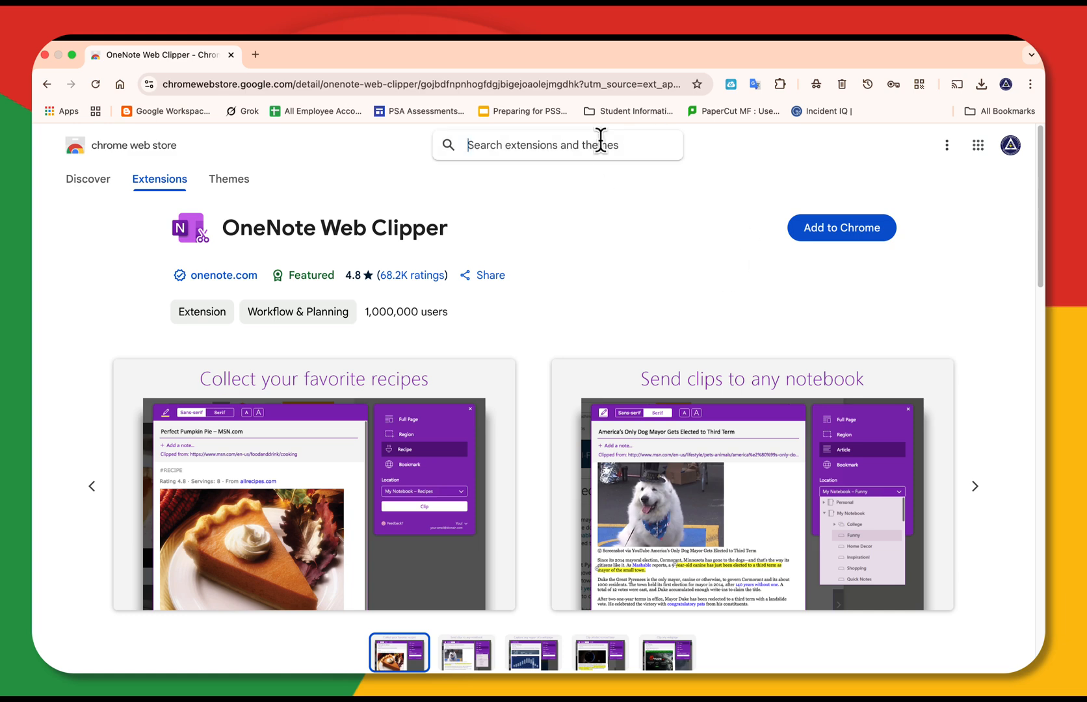
text(Mon)
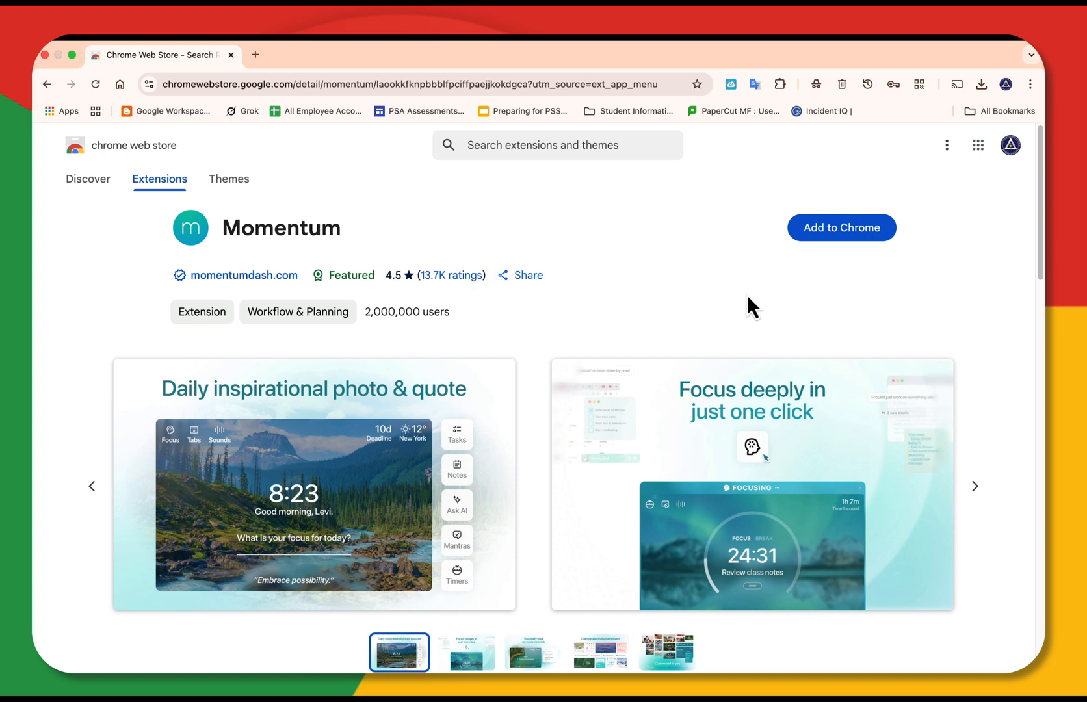
mouse_move(822, 269)
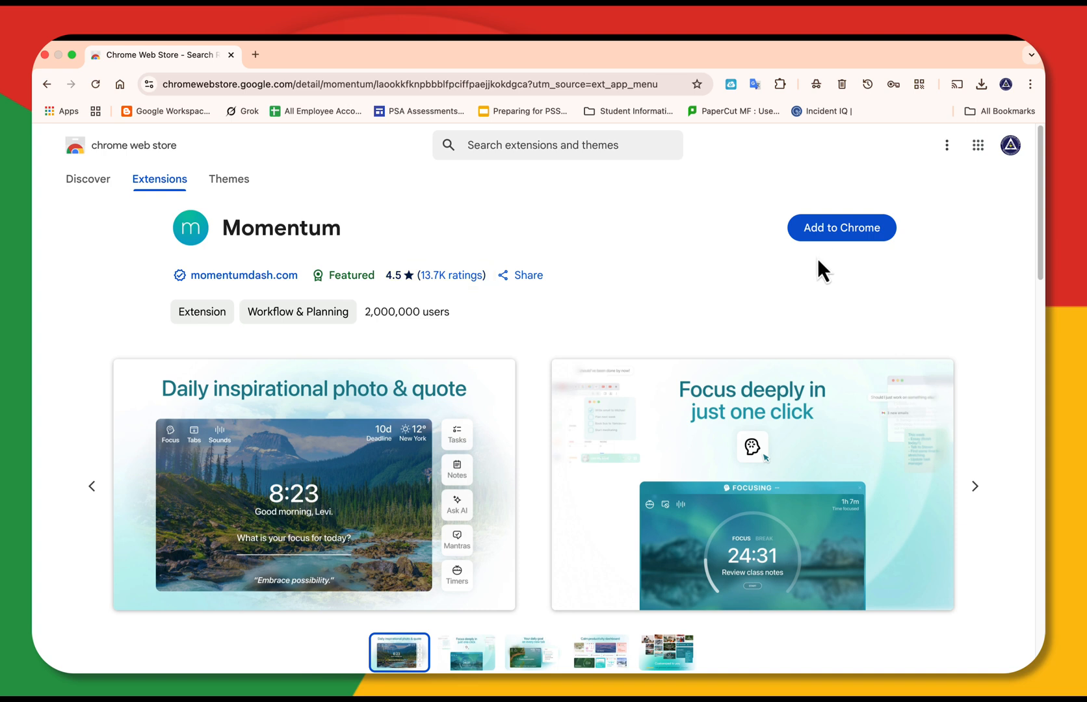
- Add Momentum to Chrome and keep it as the new tab page
click(842, 227)
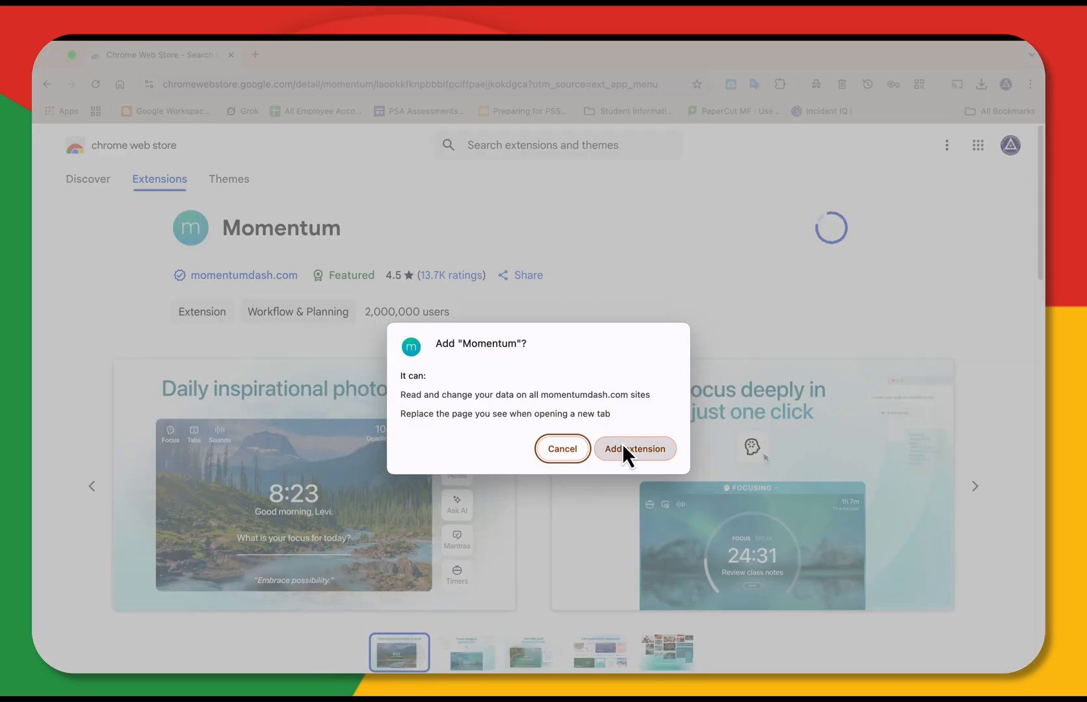
click(634, 448)
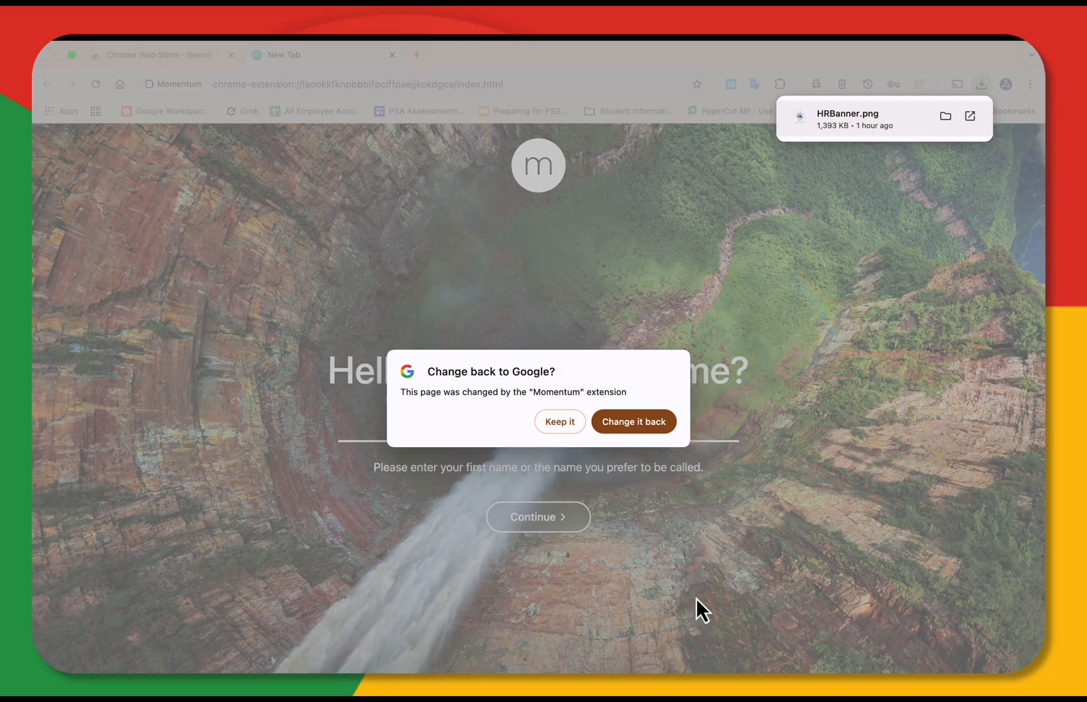
click(559, 421)
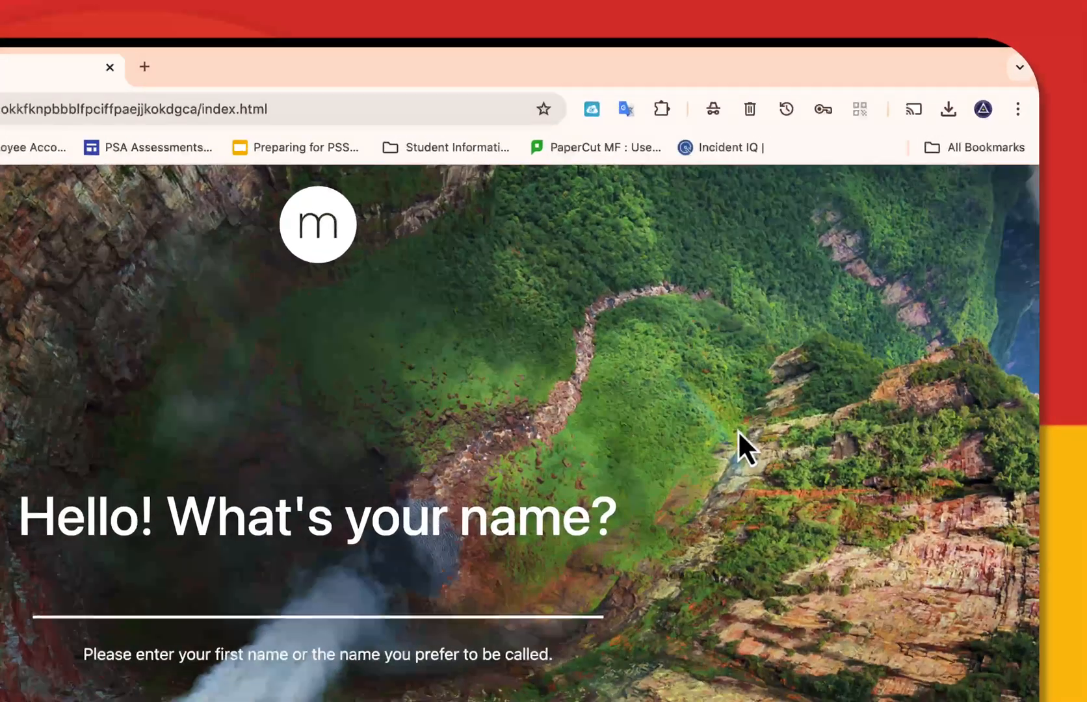
click(1018, 109)
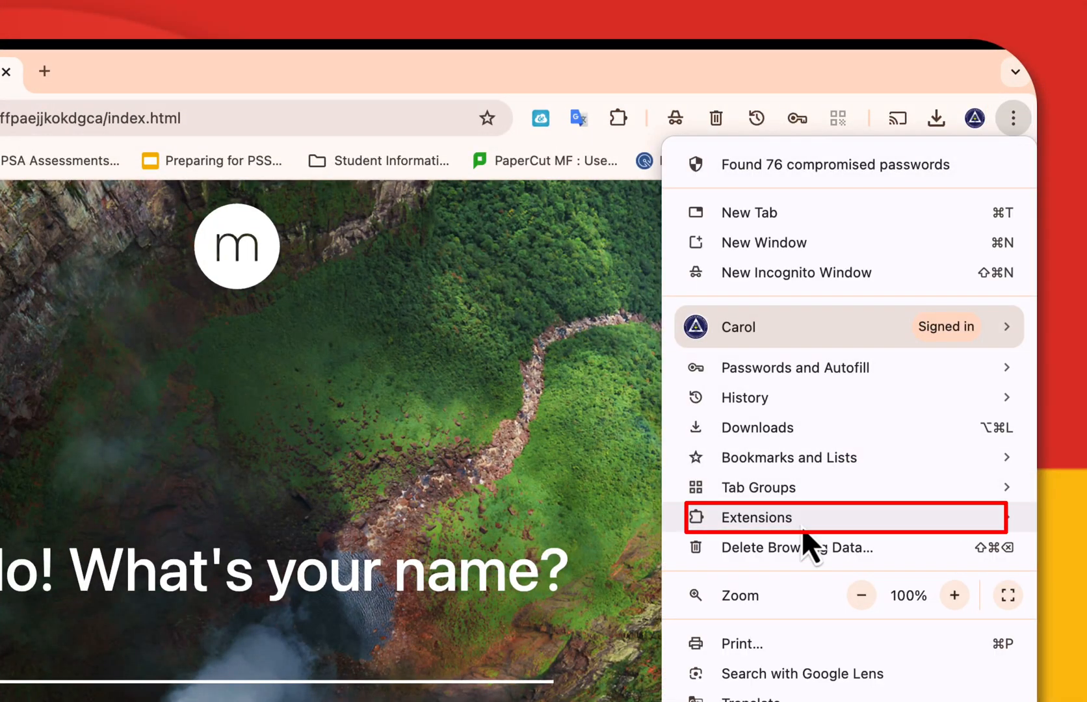
- Go to Manage Extensions and scroll to find Momentum in the installed list
click(759, 518)
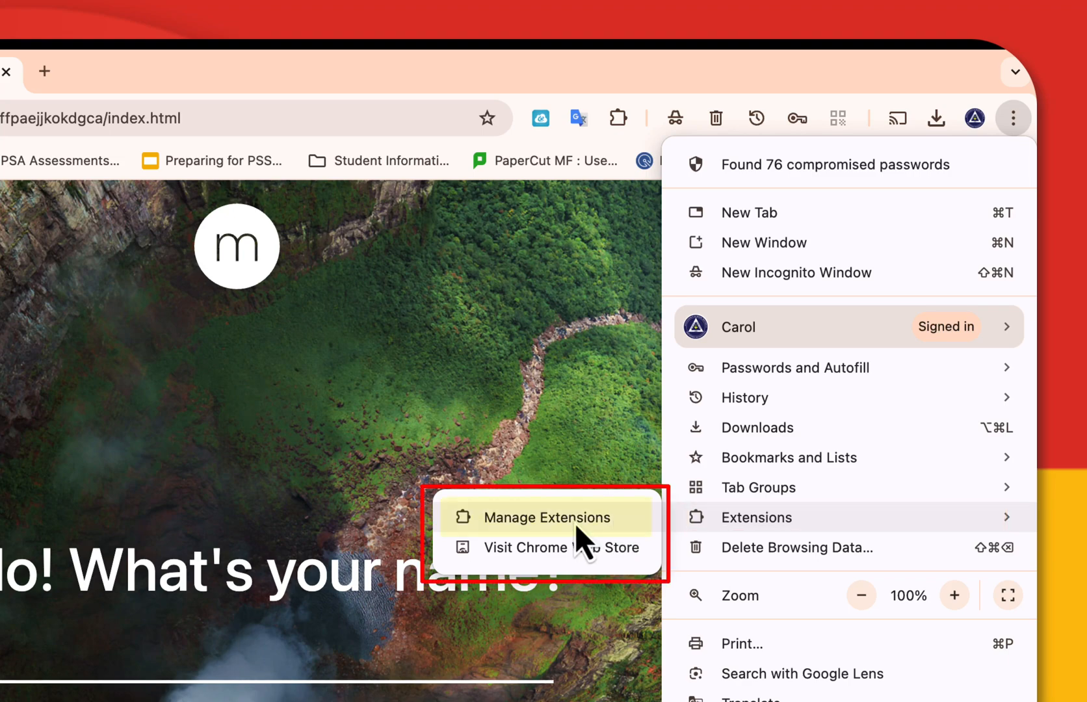
click(548, 518)
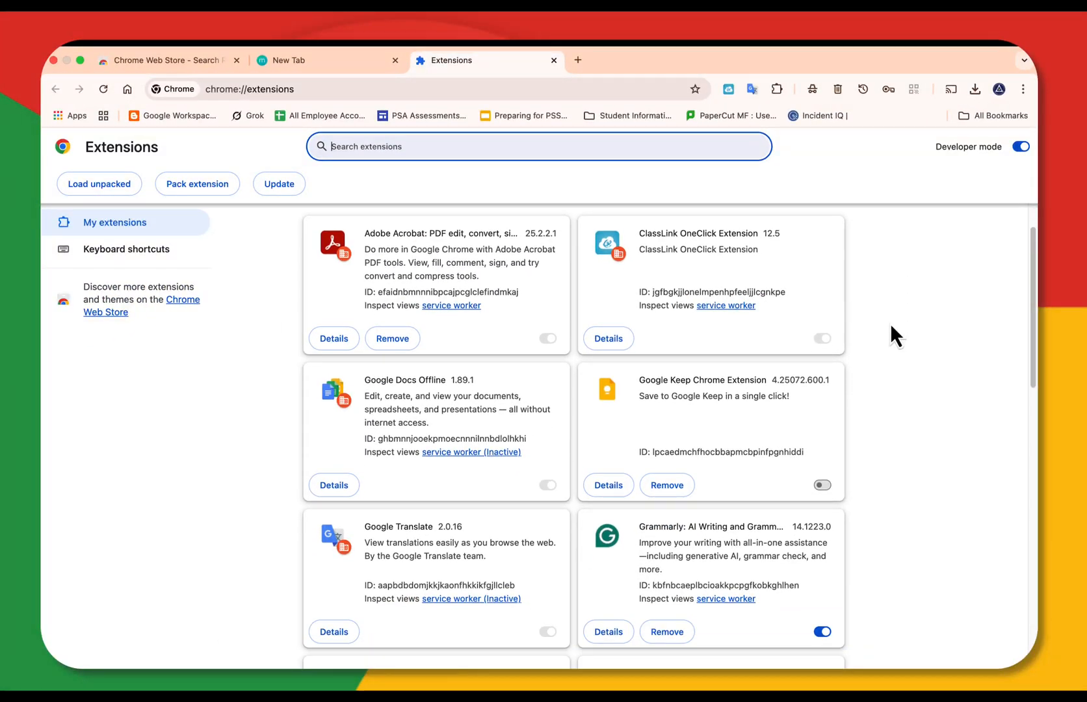
scroll(down, 3)
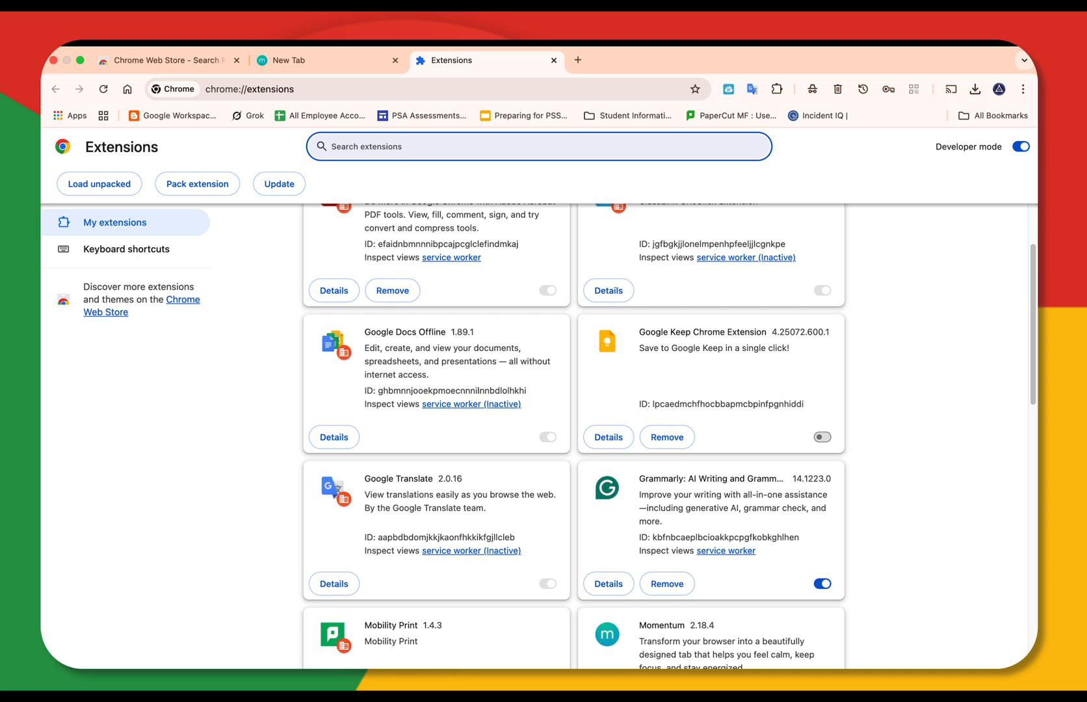
mouse_move(689, 88)
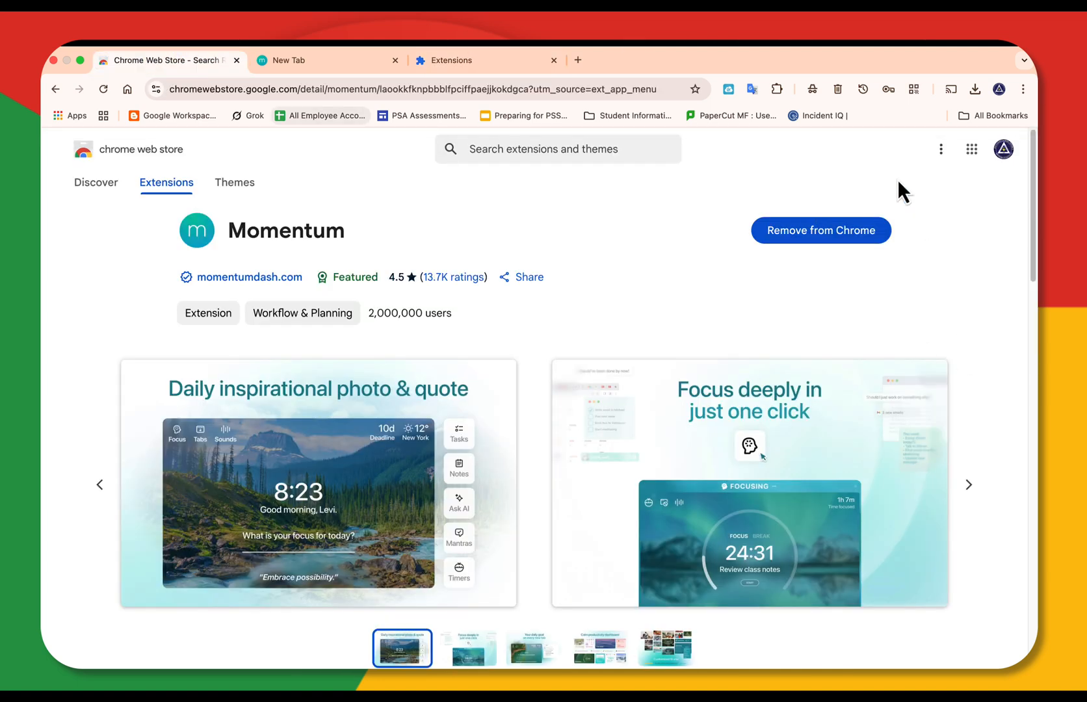
click(820, 230)
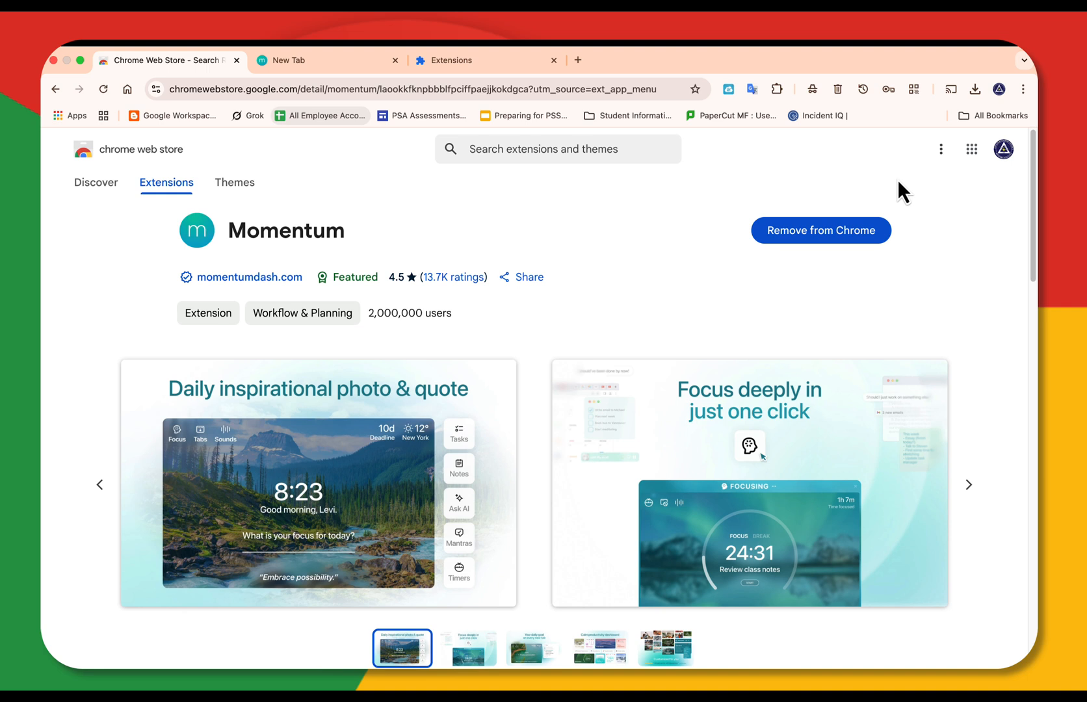
mouse_move(626, 349)
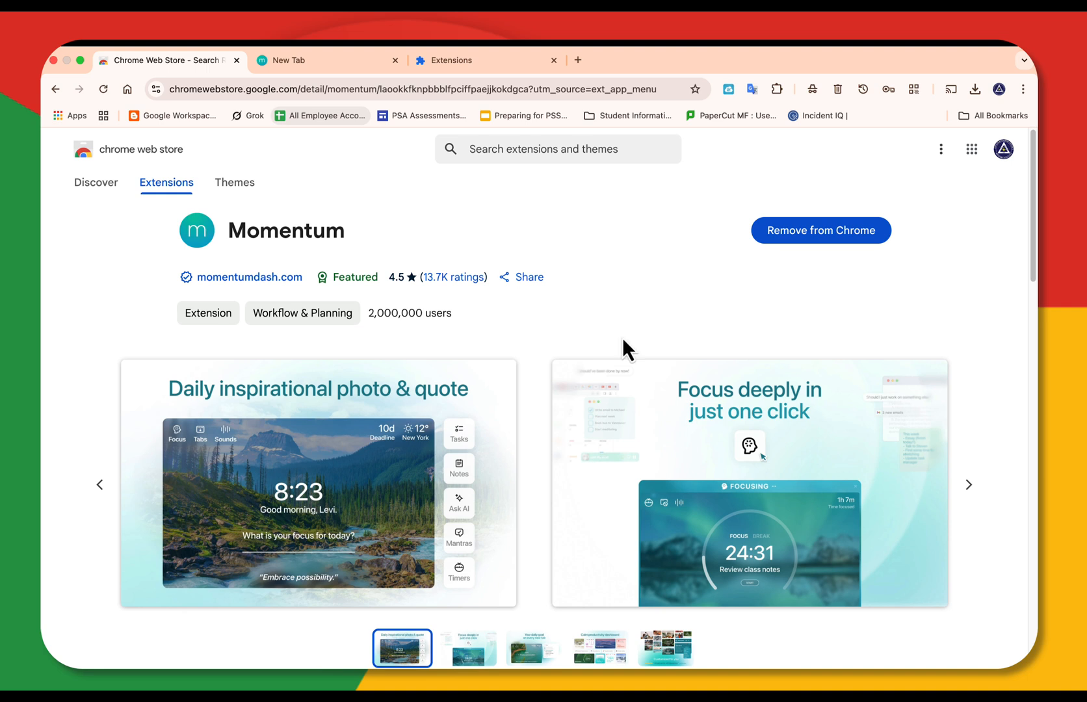
scroll(down, 3)
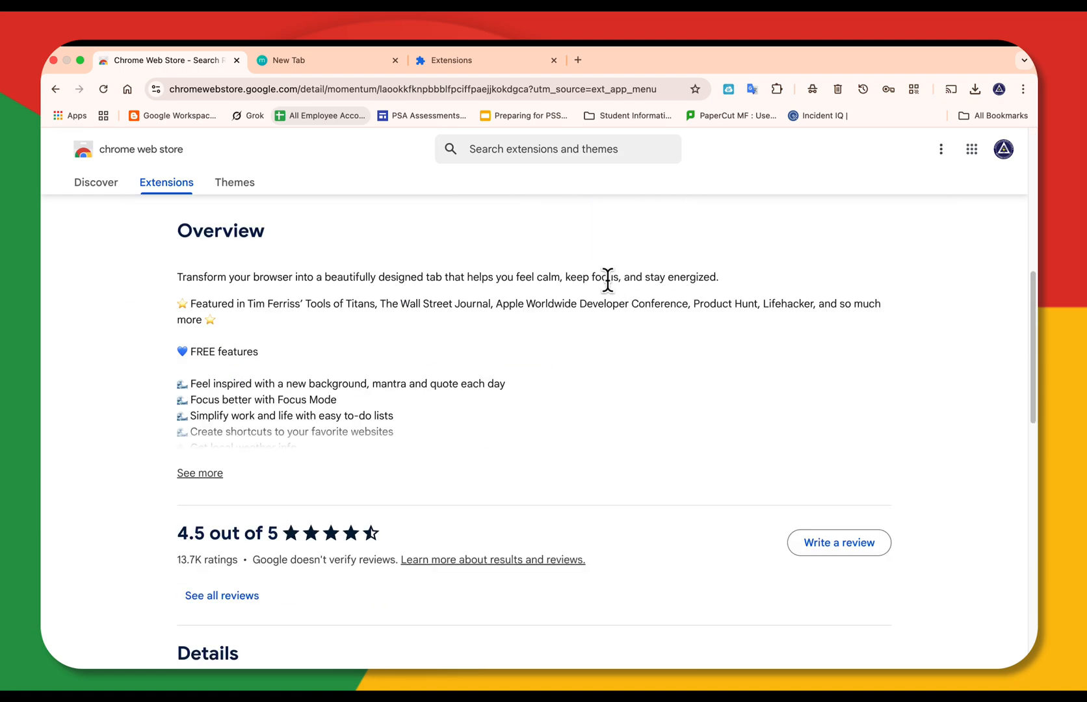
scroll(down, 3)
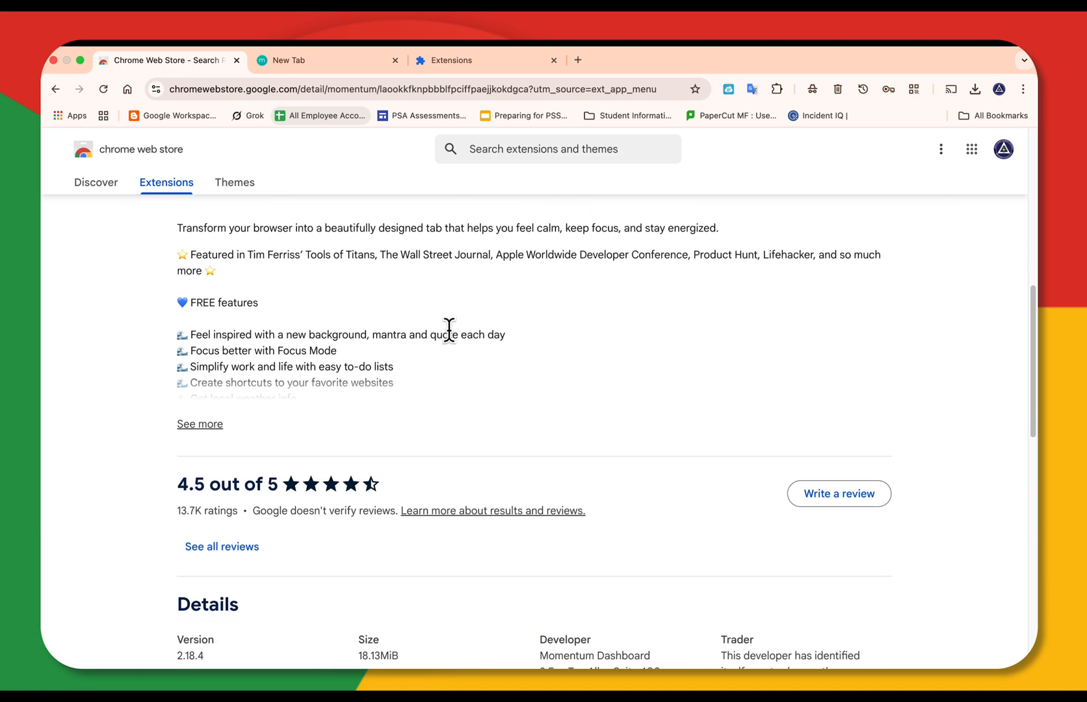
scroll(down, 3)
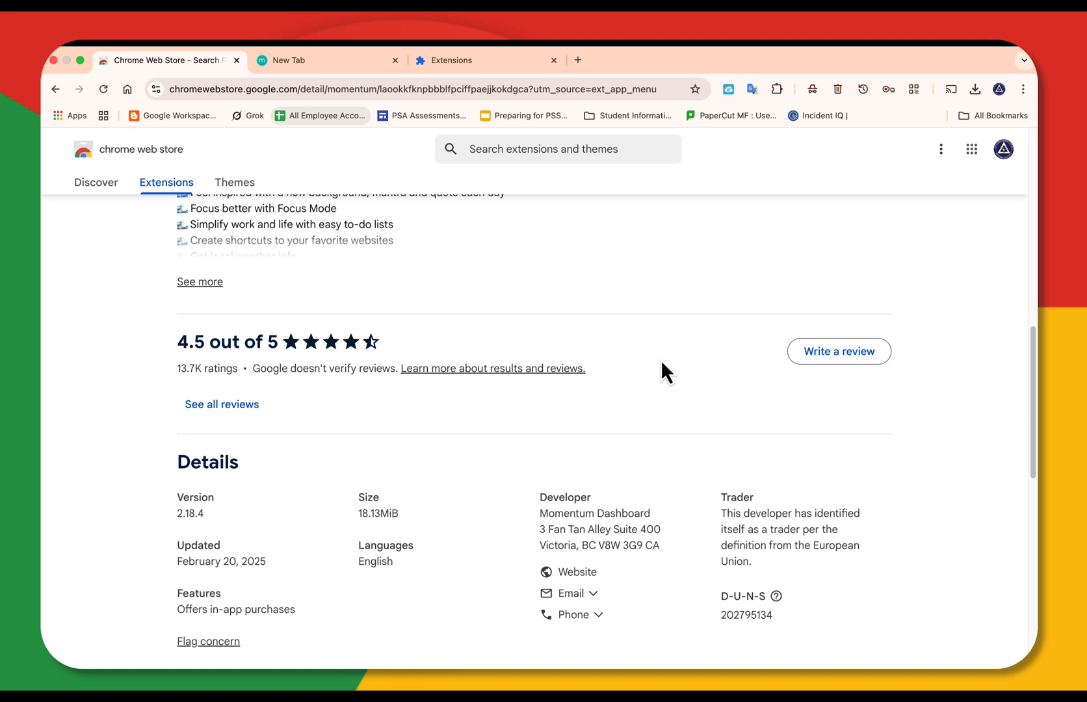
scroll(up, 3)
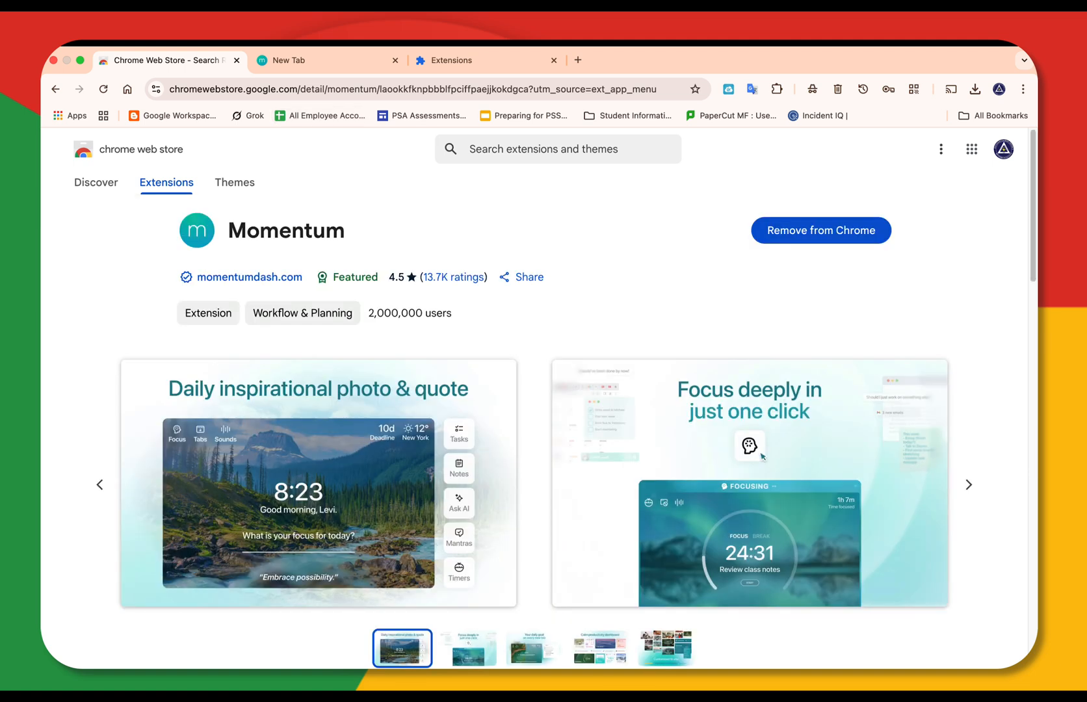